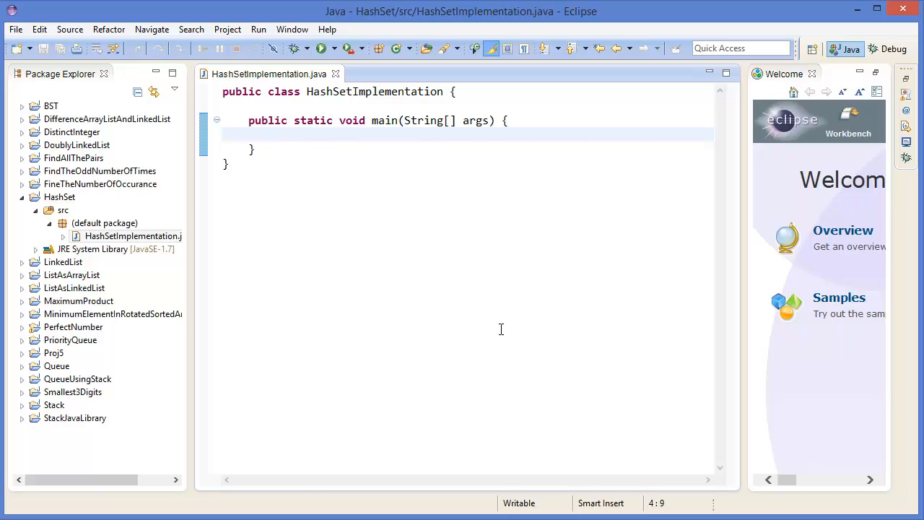
Type HashSet<Integer> hashSet = new HashSet<Integer>(); in main, leaving HashSet unresolved
text(Has)
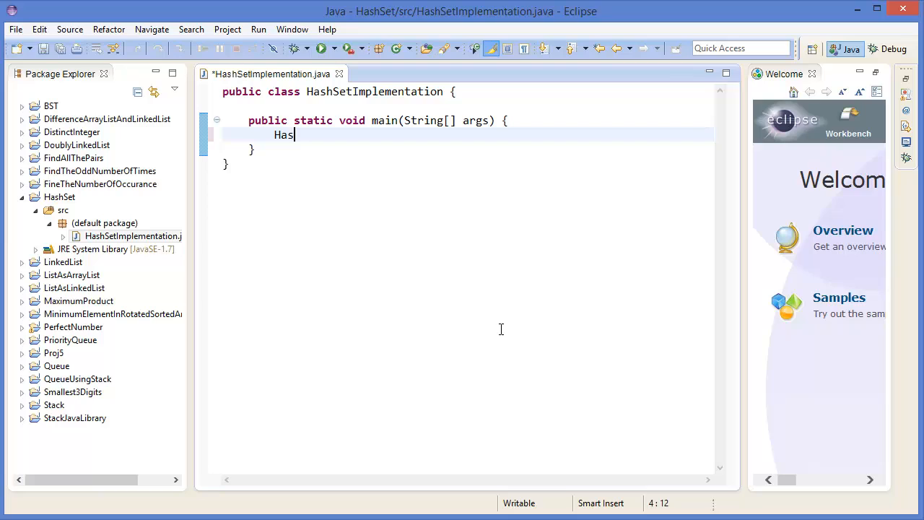
text(hSet<Integer> hashSet)
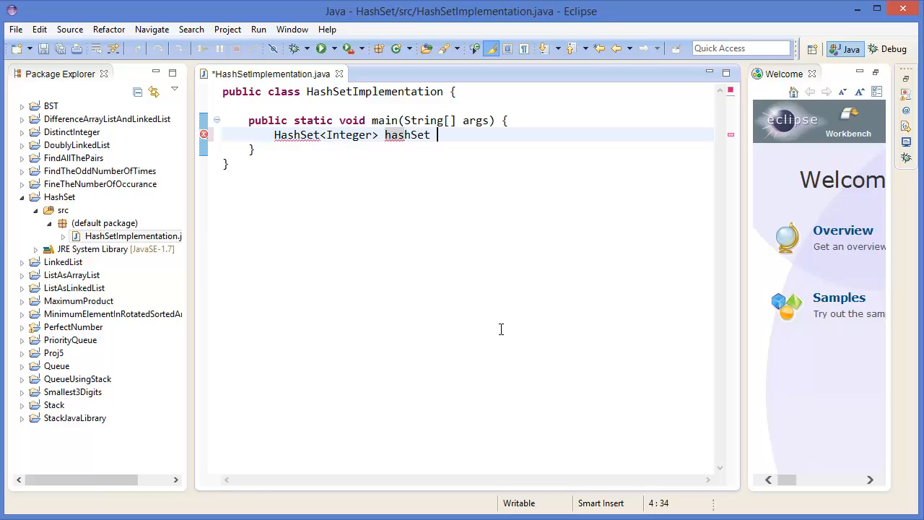
text(= new)
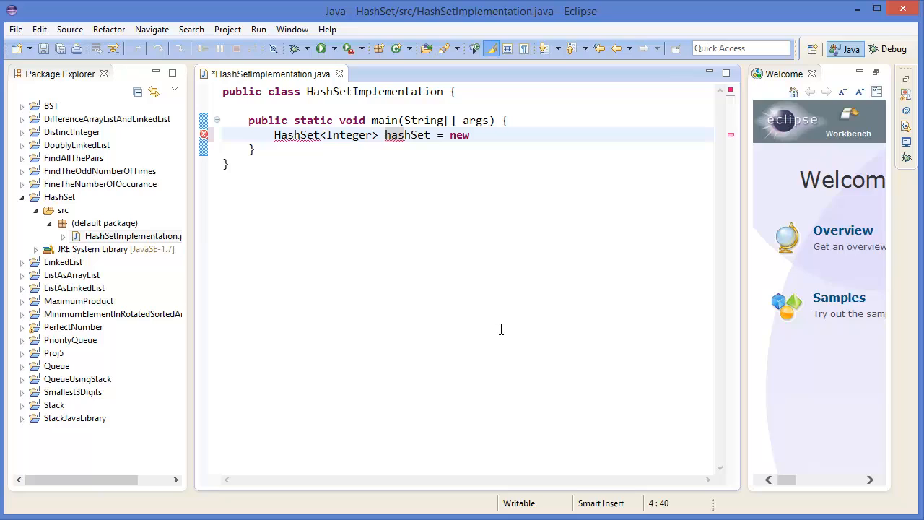
text(Hash)
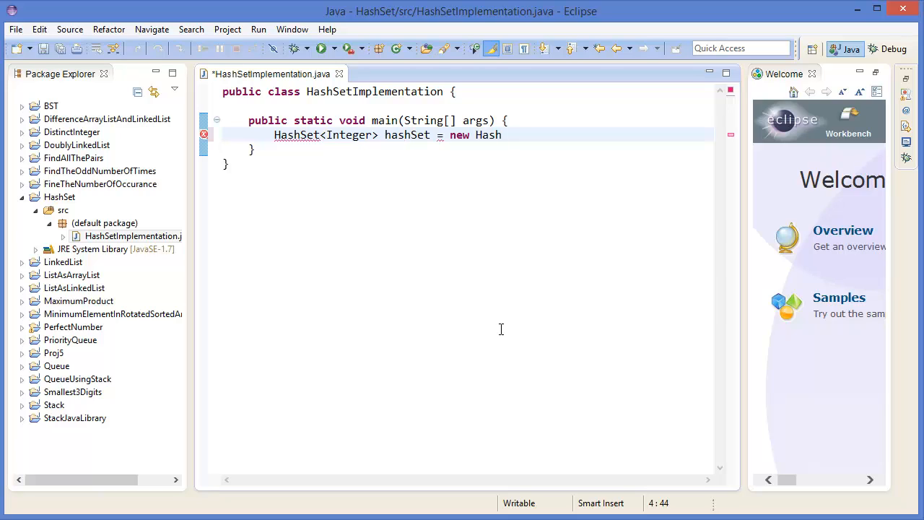
text(Set<In>)
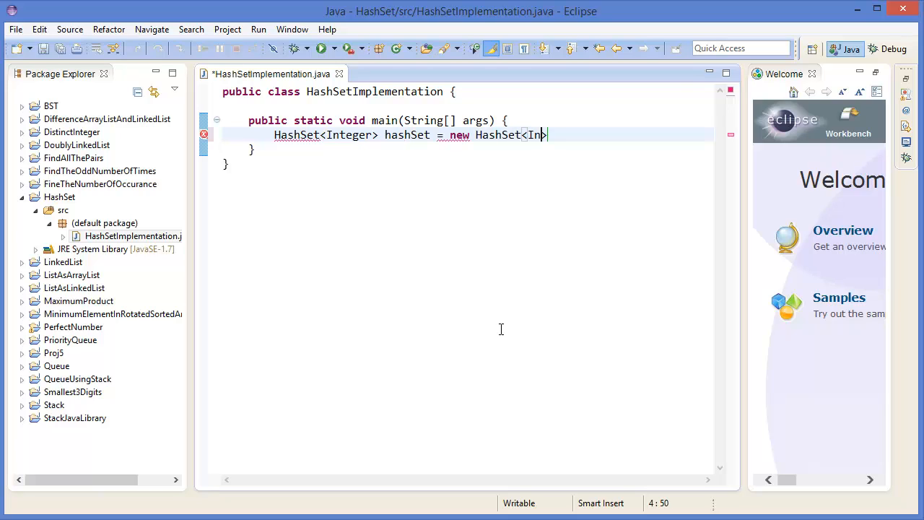
text(teger>)
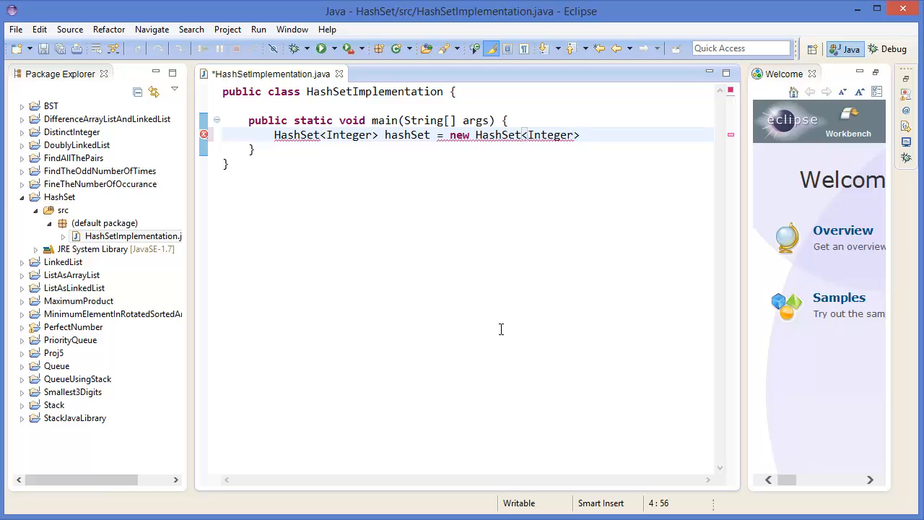
text(();)
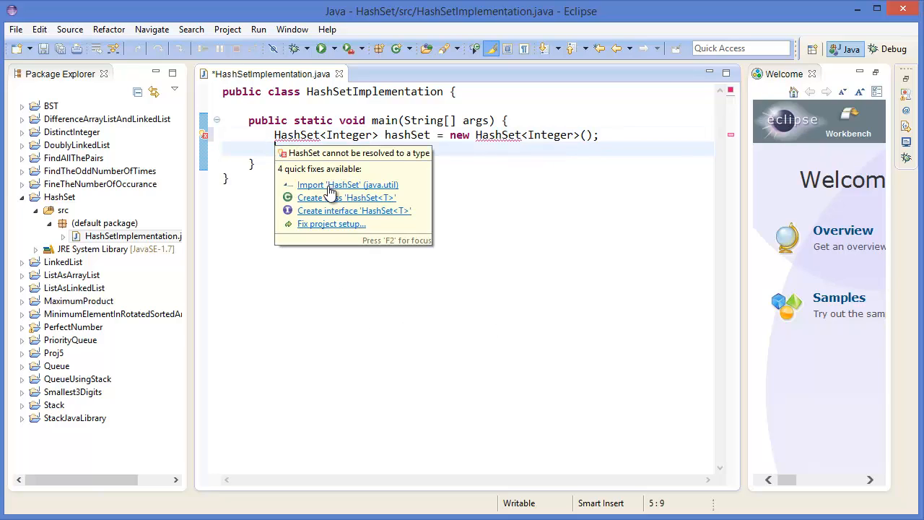
Import java.util.HashSet and write hashSet.add calls for the values 1, 2, 3, 4, 5
click(348, 185)
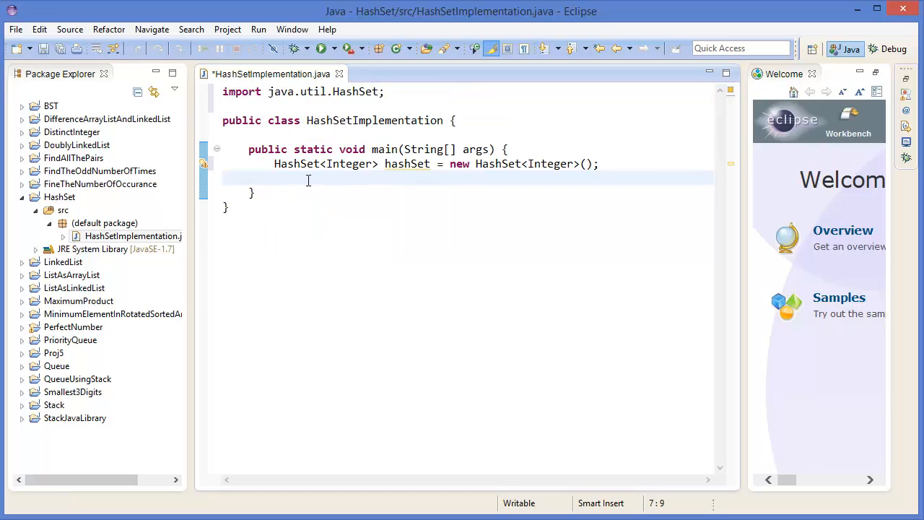
text(hashSe)
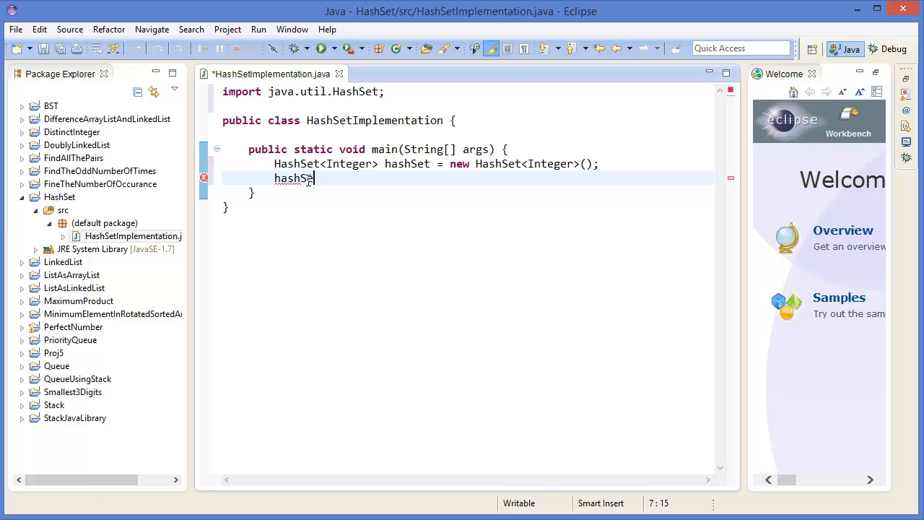
text(.a)
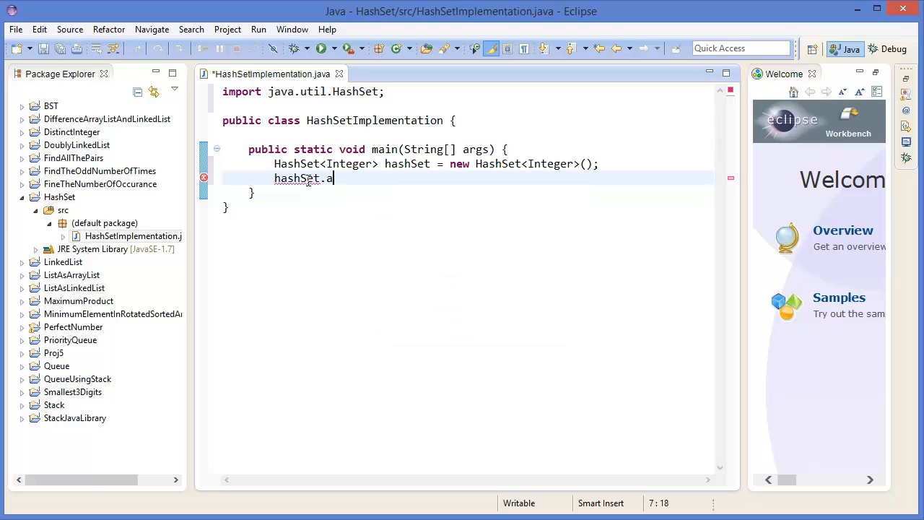
text(dd(5)
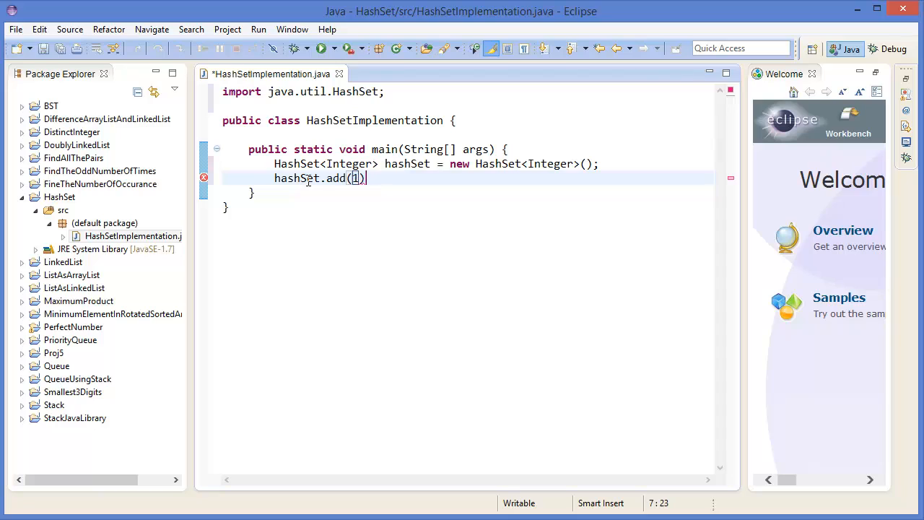
text(hashSet.)
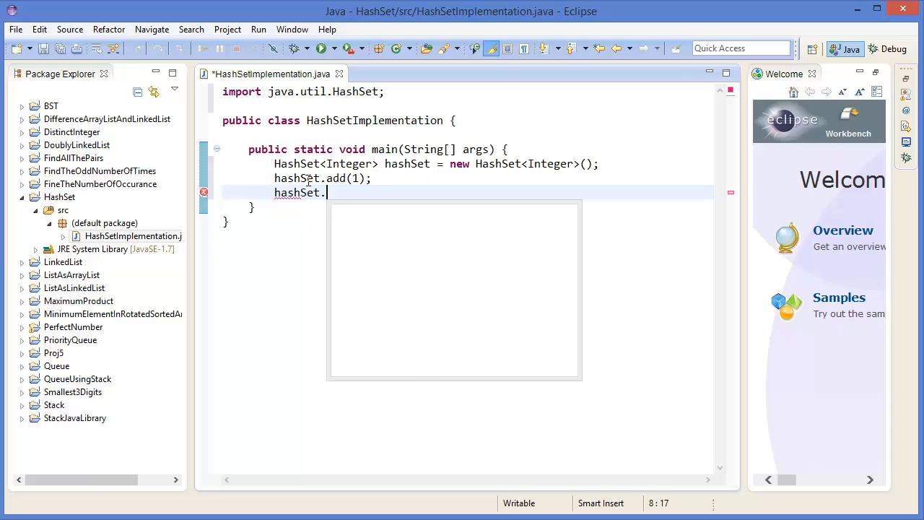
text(add(2);)
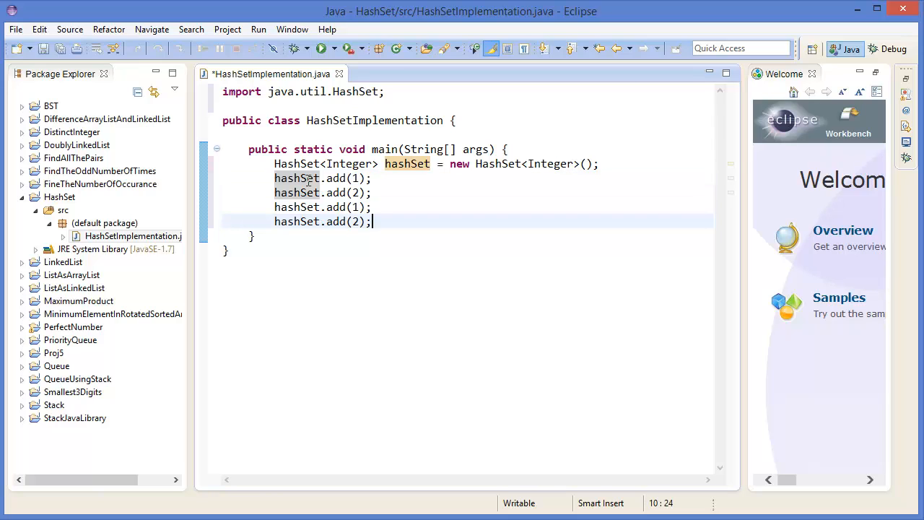
text(hashSet.add(1);)
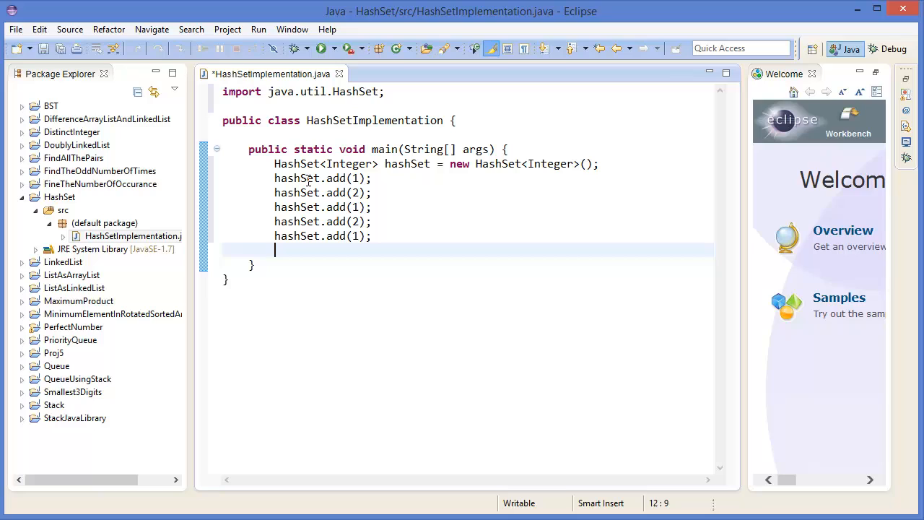
click(316, 208)
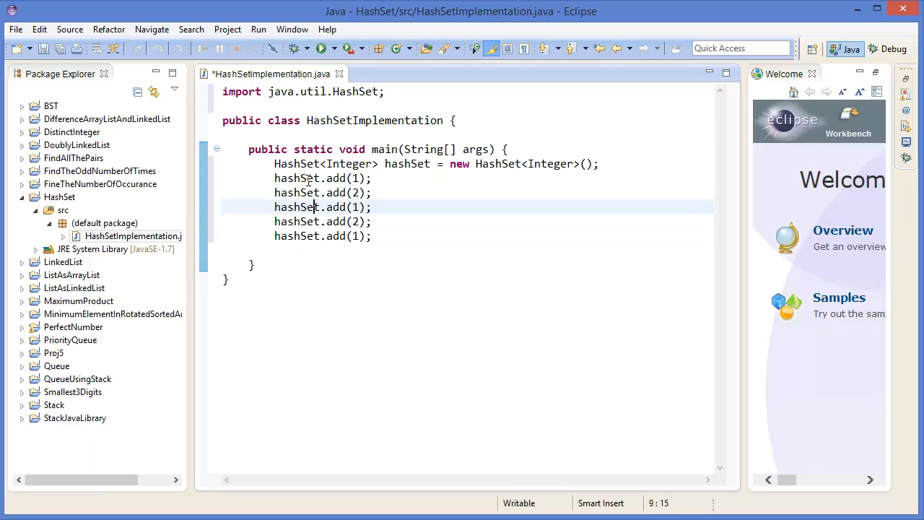
text(3)
click(323, 222)
text(4)
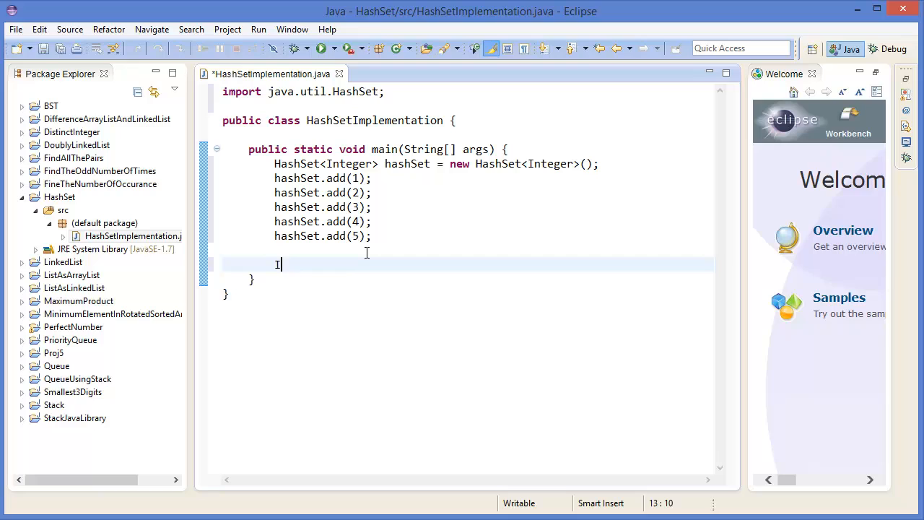
Write Iterator iterator = hashSet.iterator(); and show quick fixes for the unresolved Iterator
text(te)
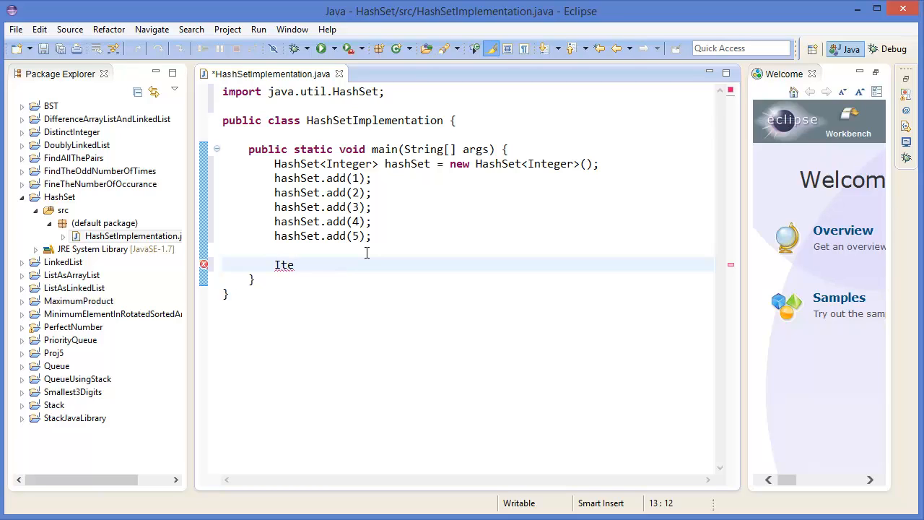
text(rator)
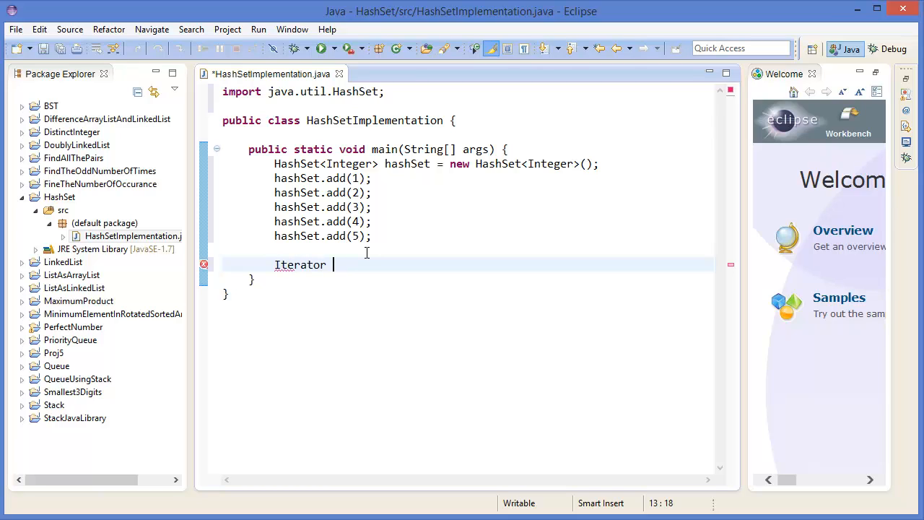
text(itera)
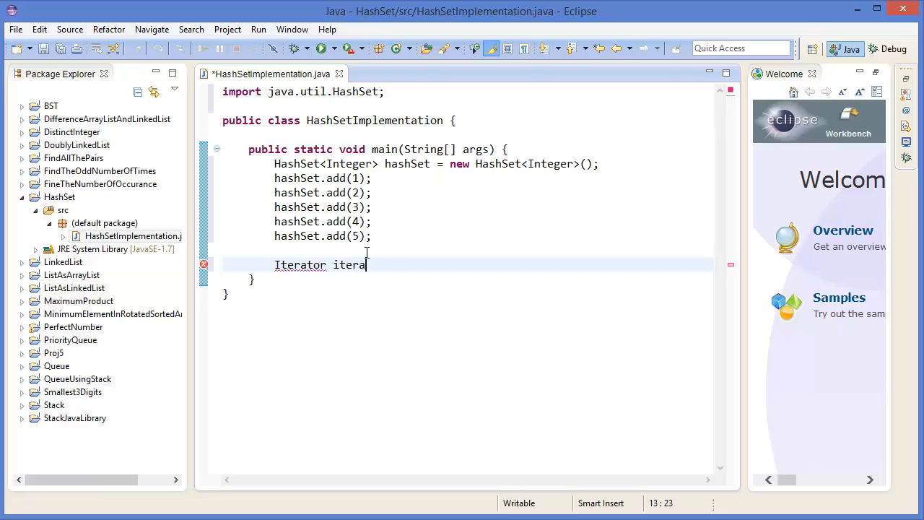
text(tor = hashSet)
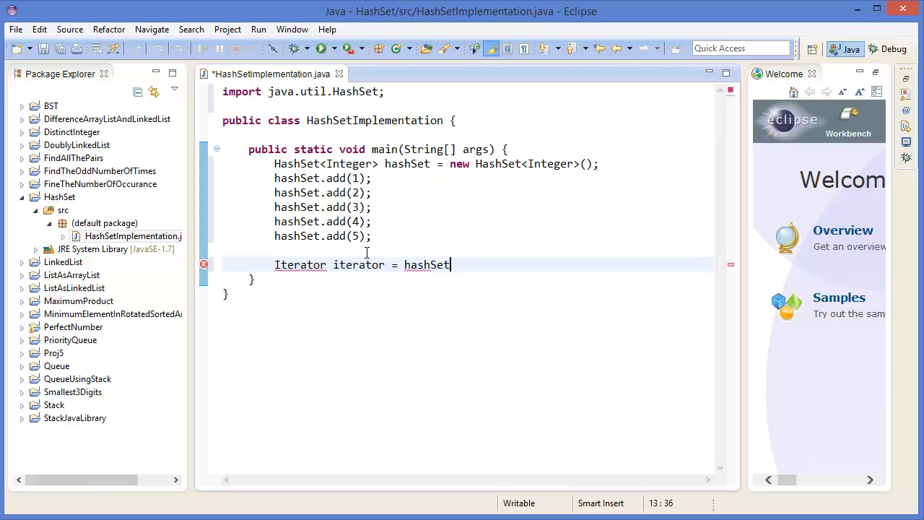
text(.)
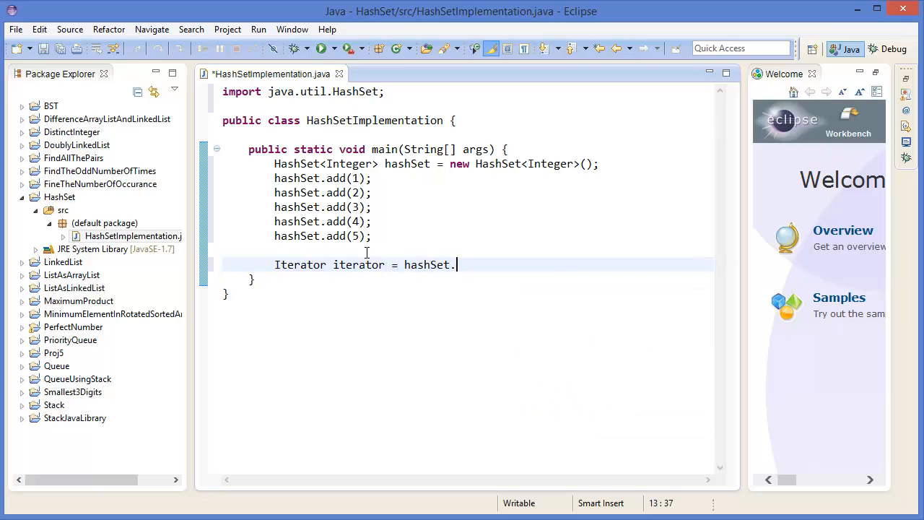
text(iterator();)
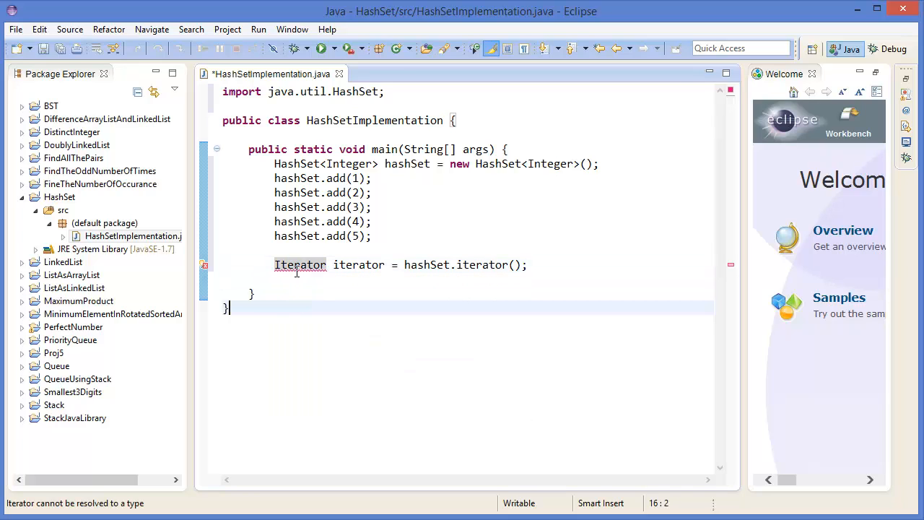
click(299, 264)
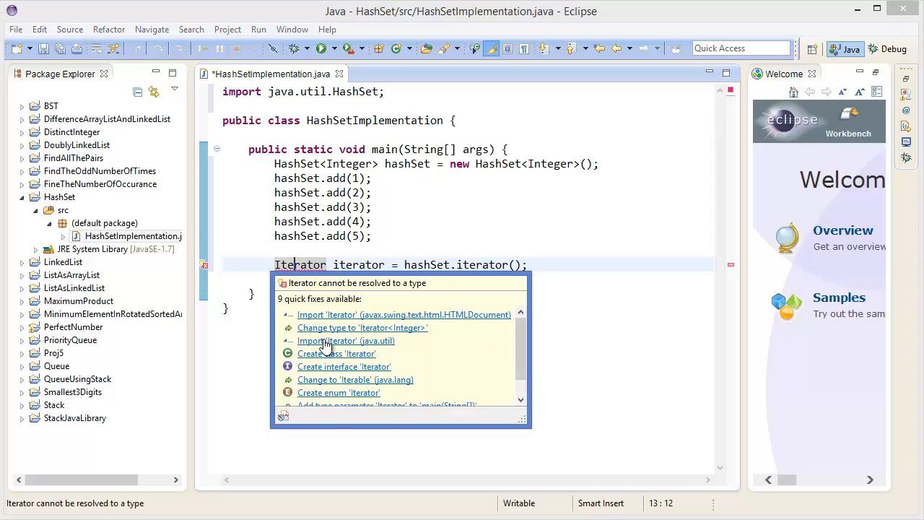
Import java.util.Iterator and add a while(iterator.hasNext()) loop printing iterator.next()
click(345, 340)
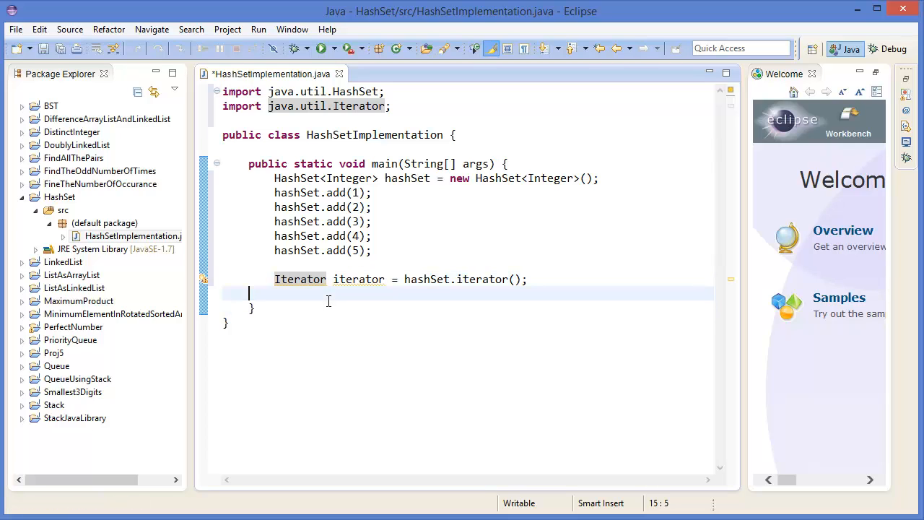
text(while(i)
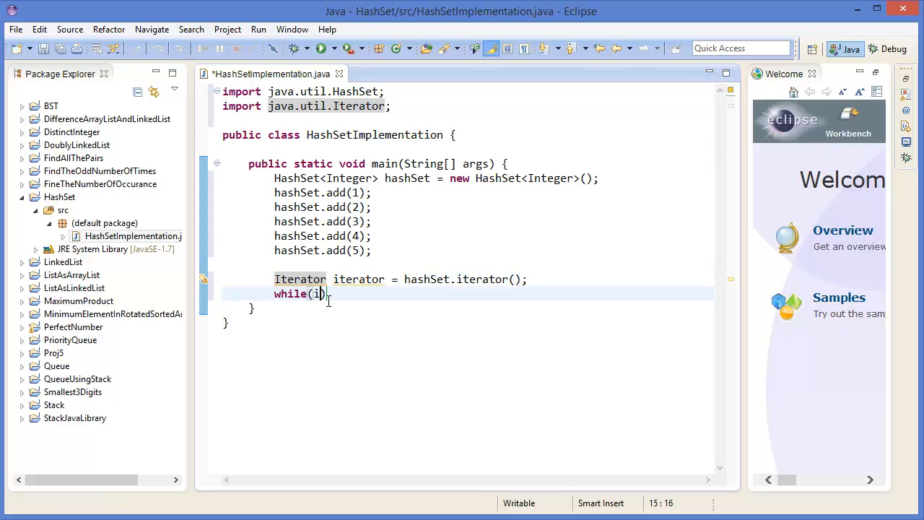
text(terator)
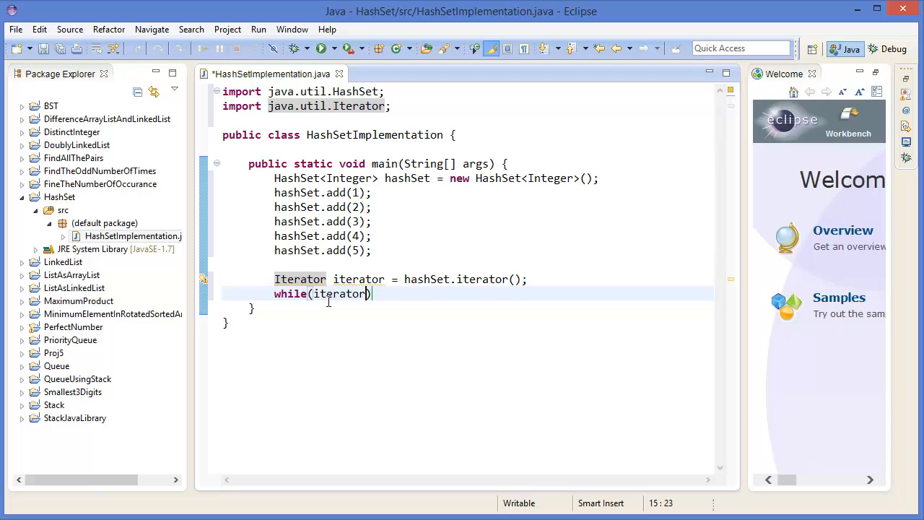
text(.hasNext())
text(System.out.println();)
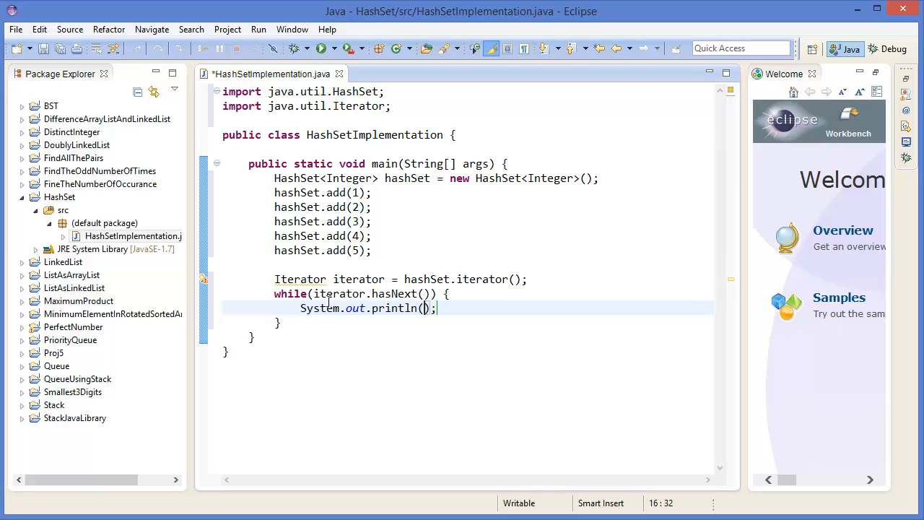
text(ite)
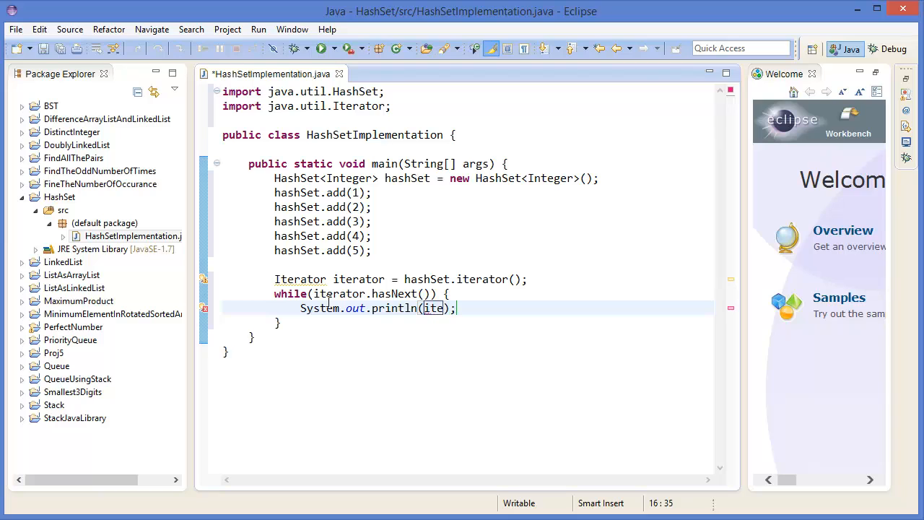
text(rator.next()
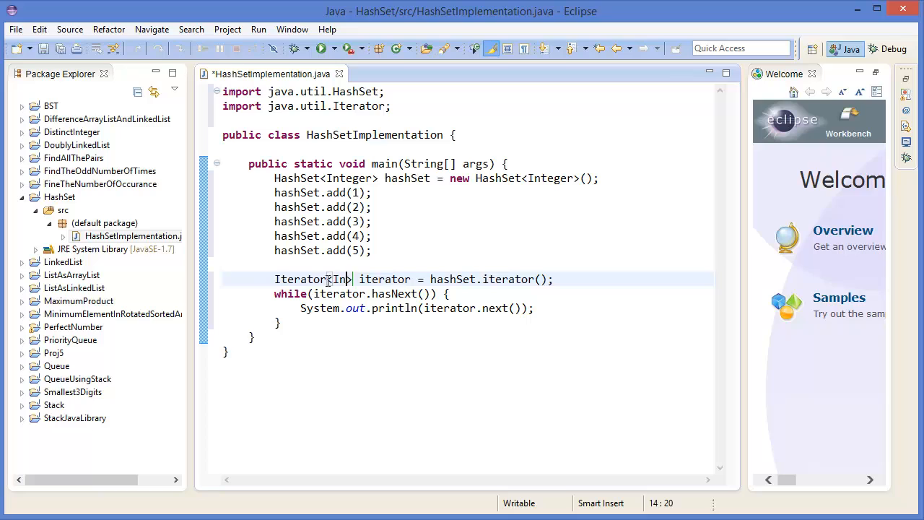
Change the iterator declaration's type to Iterator<Integer>
text(teger)
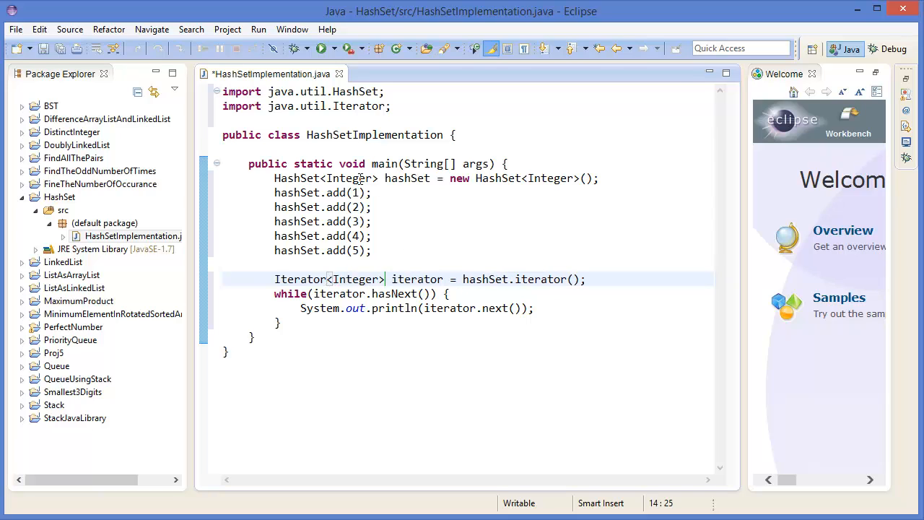
double_click(348, 178)
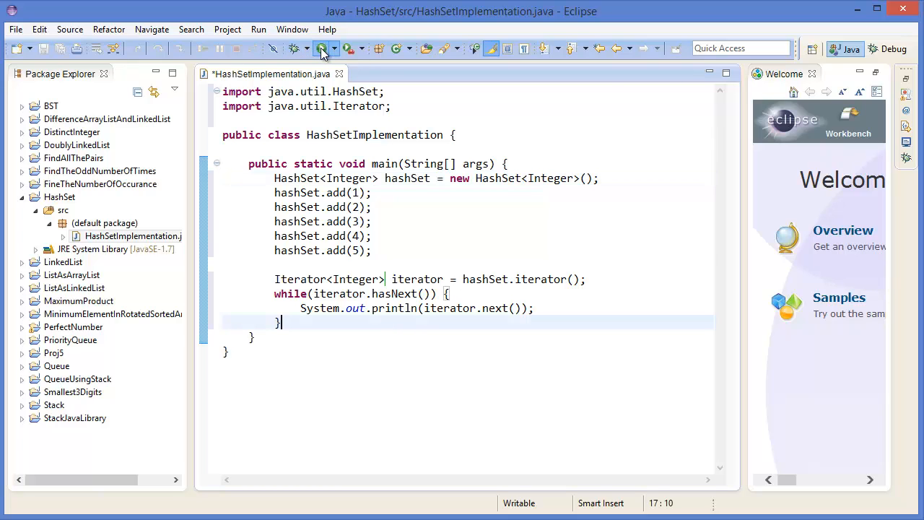
Run HashSetImplementation twice, removing the terminated launch in between, printing 1 through 5
click(320, 48)
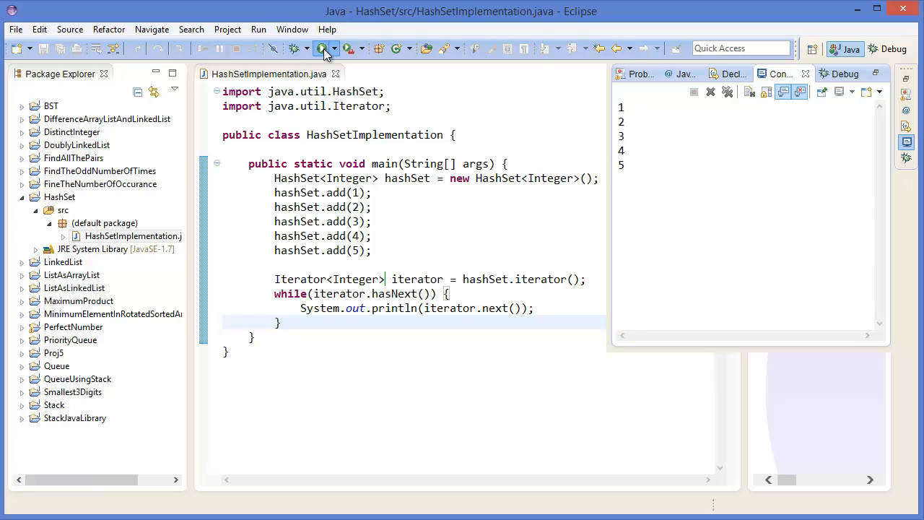
click(322, 48)
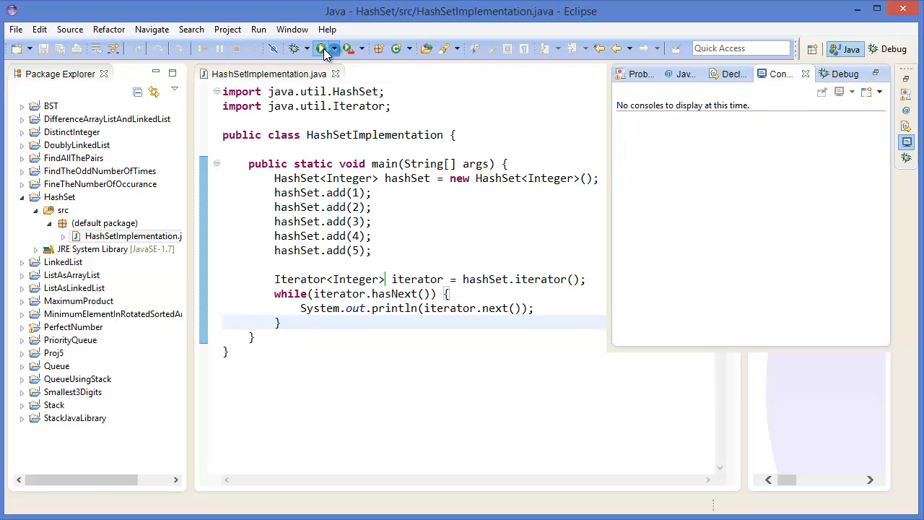
click(321, 48)
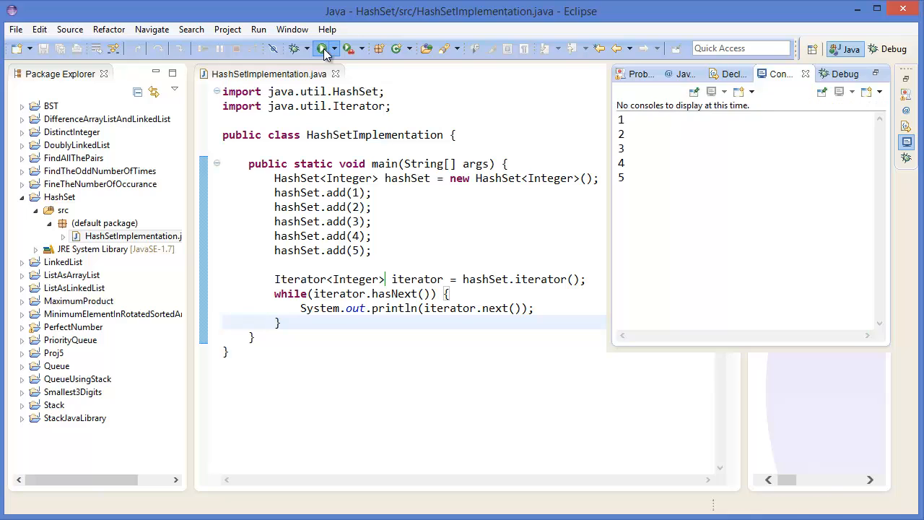
click(321, 49)
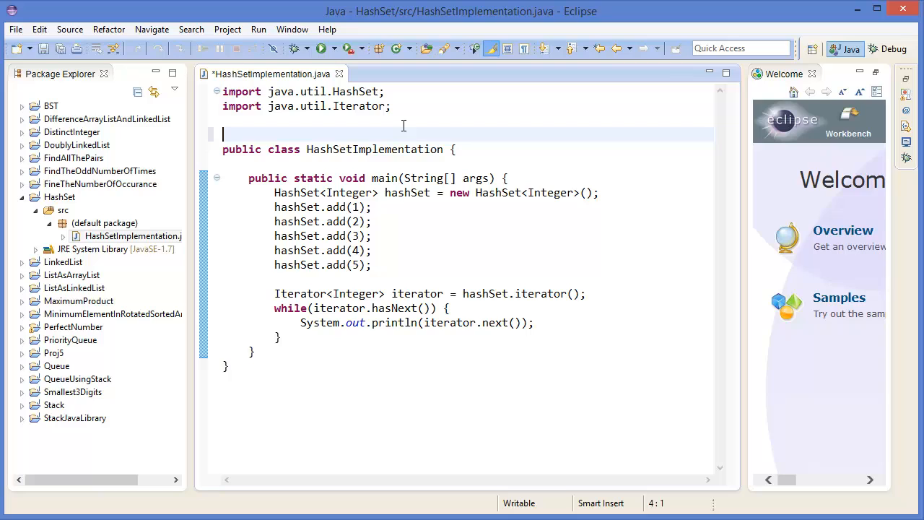
Type class Employee with private int id and private String name fields
text(class Em)
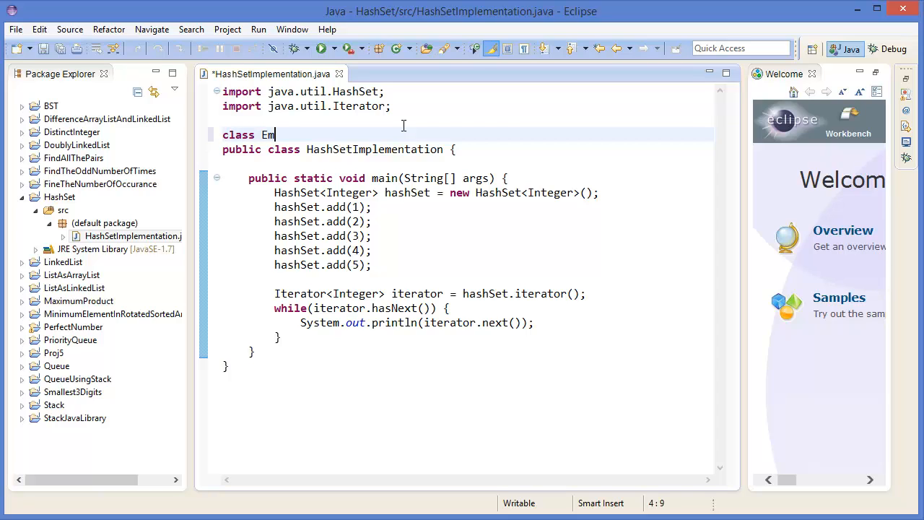
text(ployee {)
text(private)
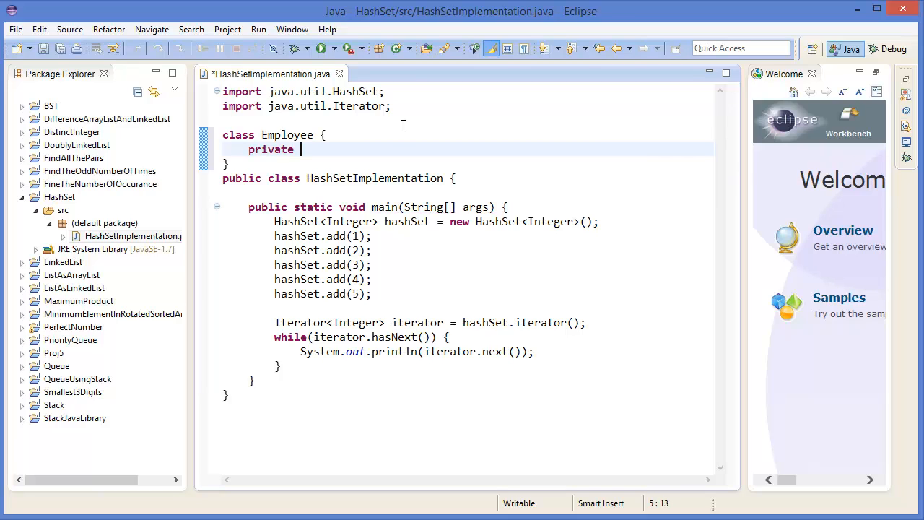
text(int i)
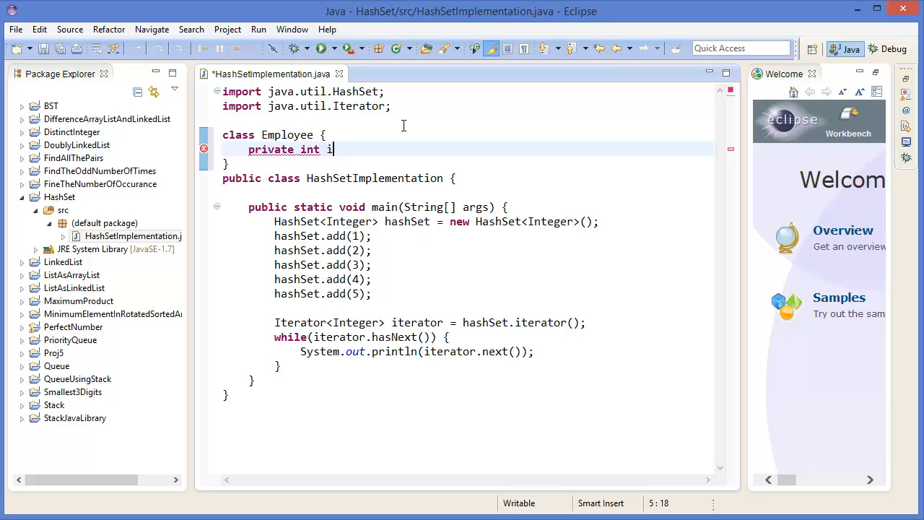
text(d;)
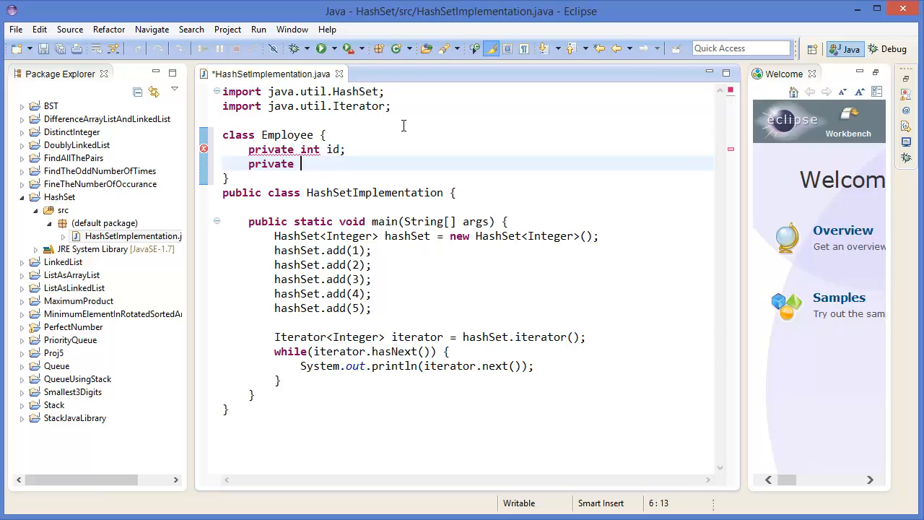
text(String nam)
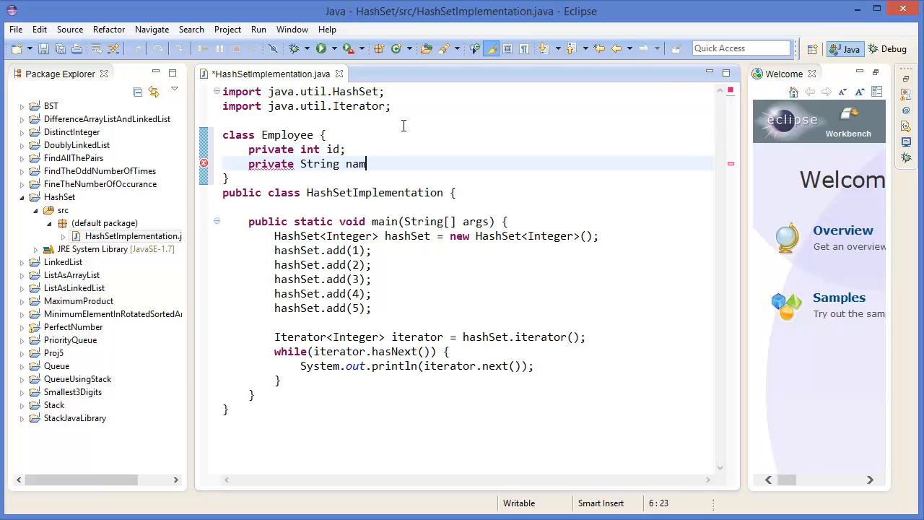
text(e;)
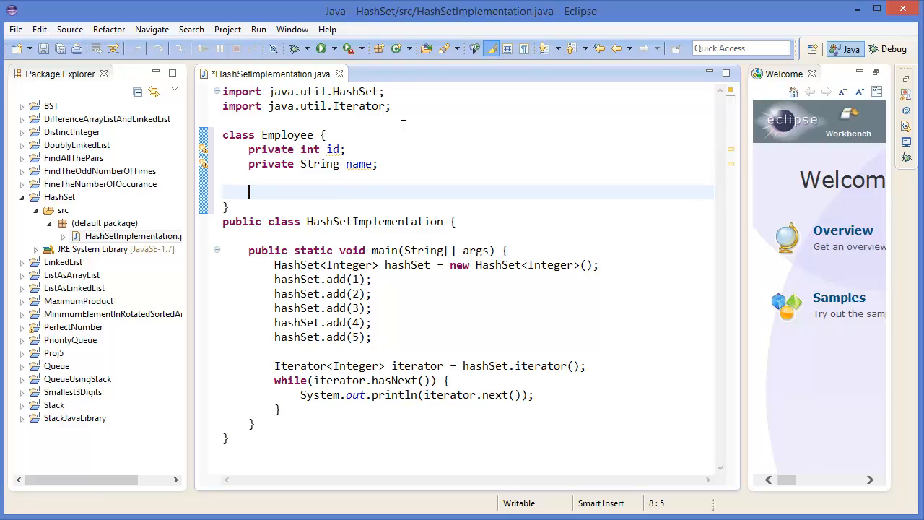
Write an Employee(int id, String name) constructor assigning this.id and this.name
text(Employe)
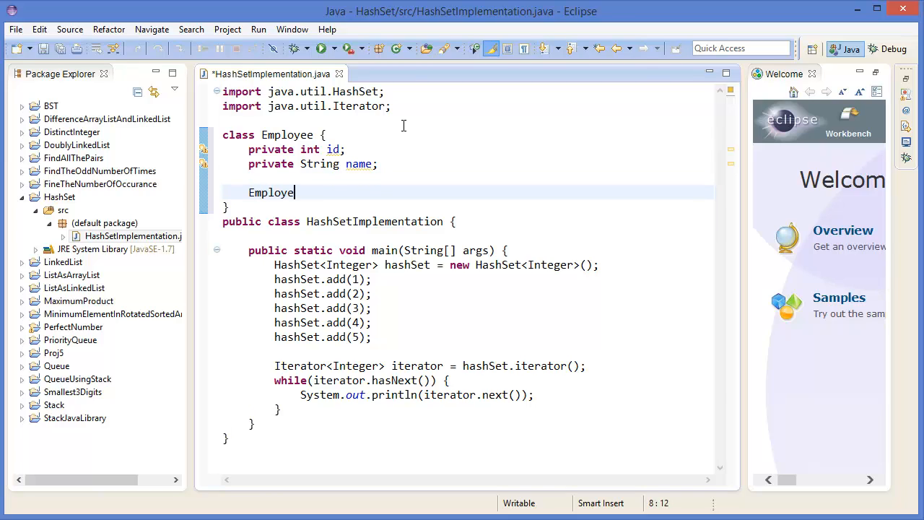
text((int id)
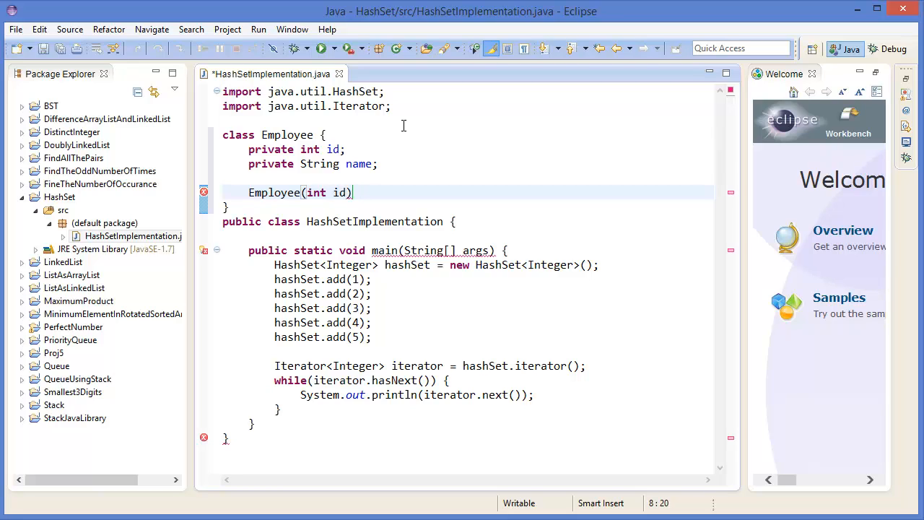
text(,)
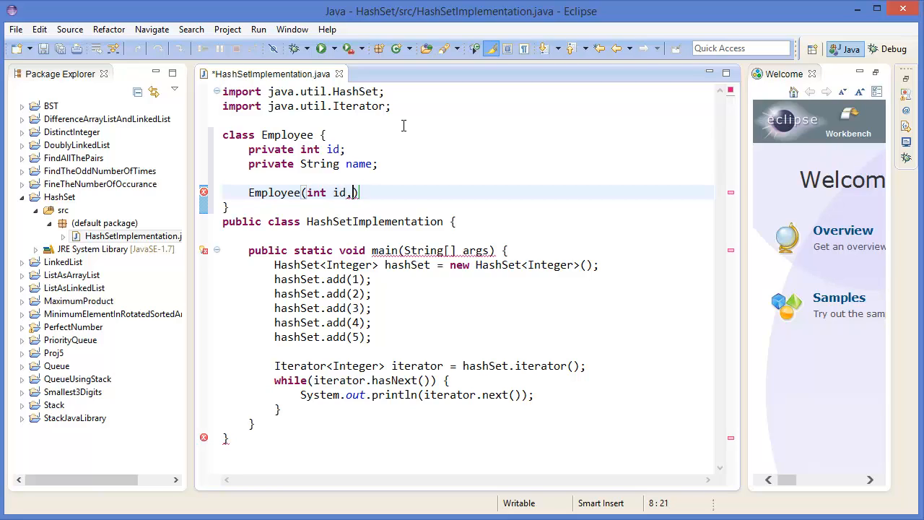
text(String name)
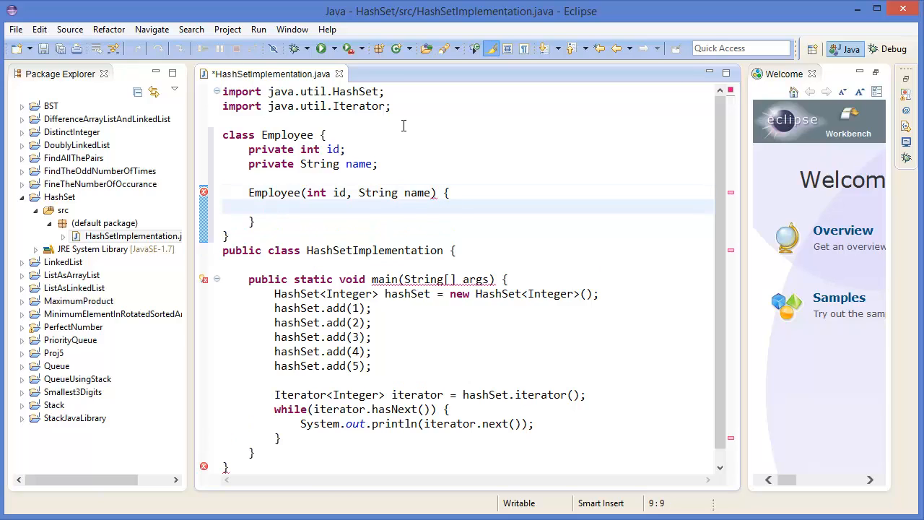
text(this.id = id;)
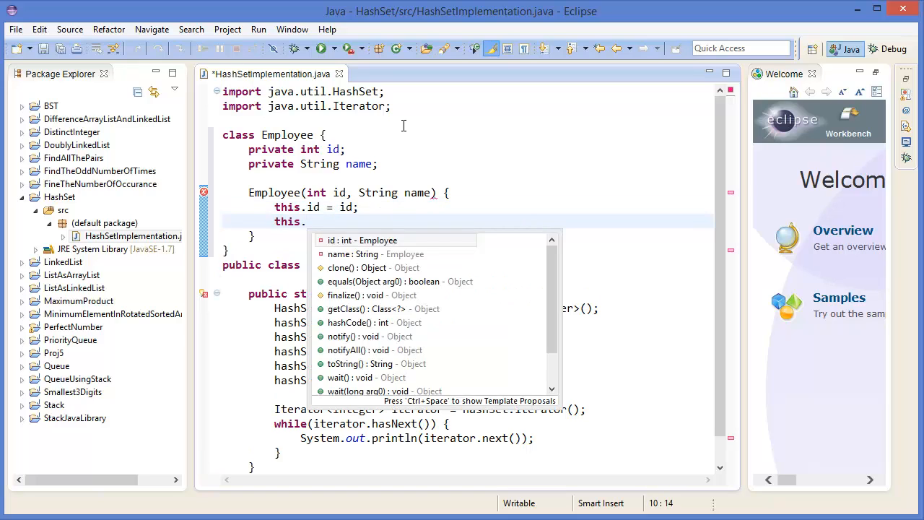
text(name = name;)
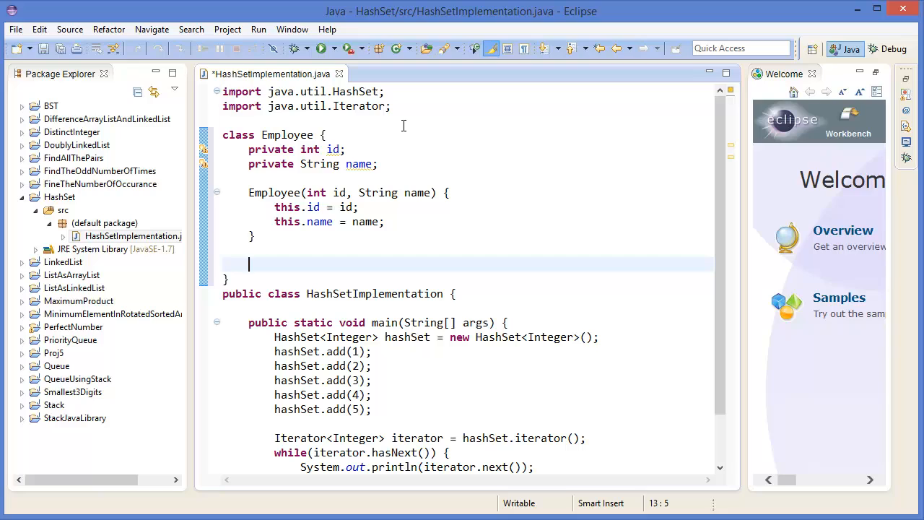
Add a String toString() method to Employee with an empty return string
text(S)
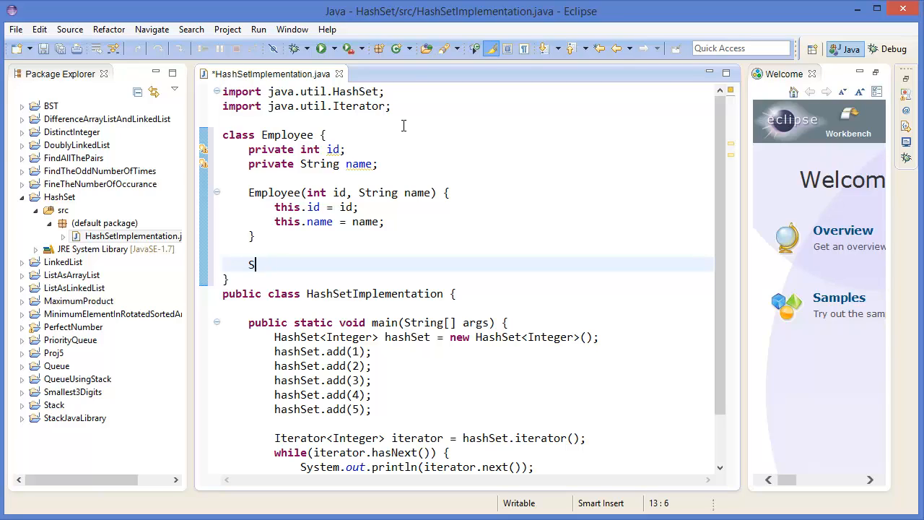
text(tring to)
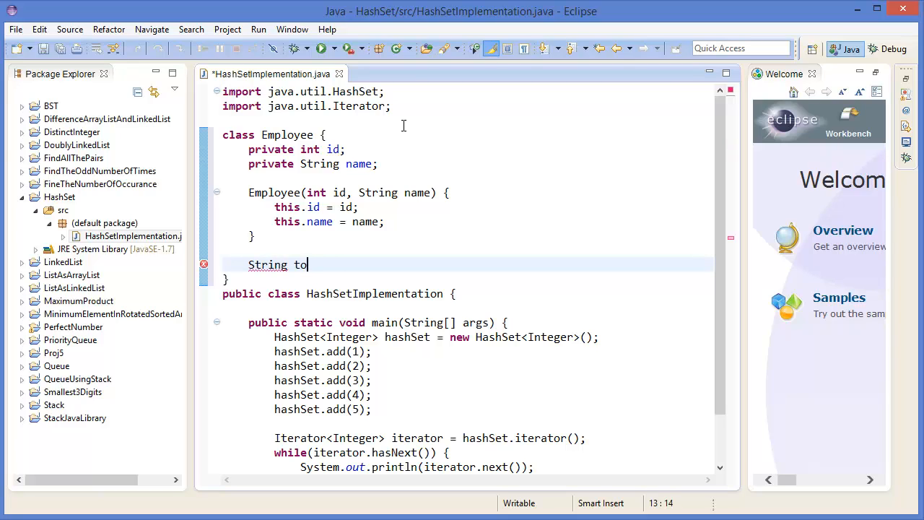
text(String() {)
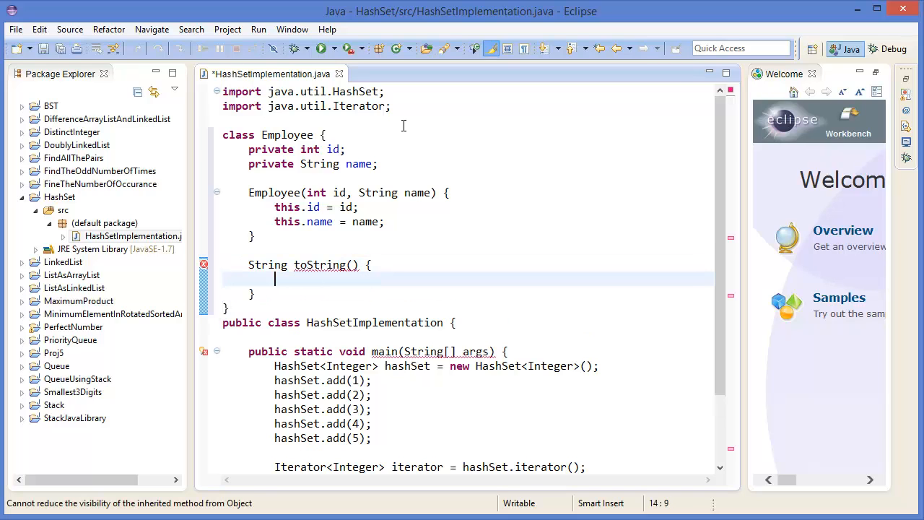
scroll(down, 3)
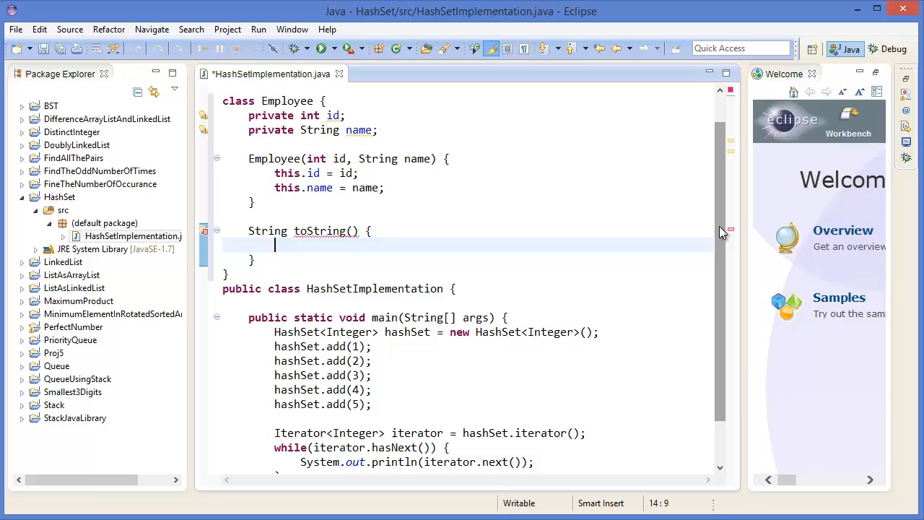
text(return)
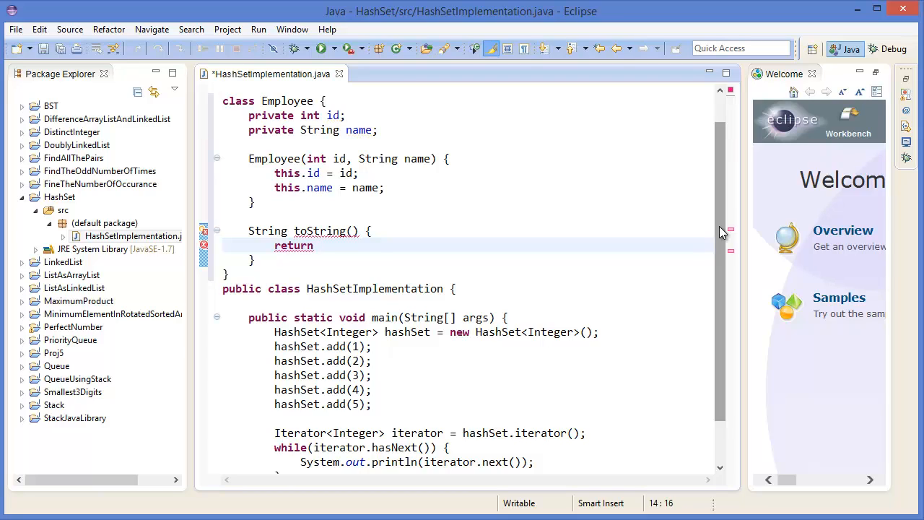
text("")
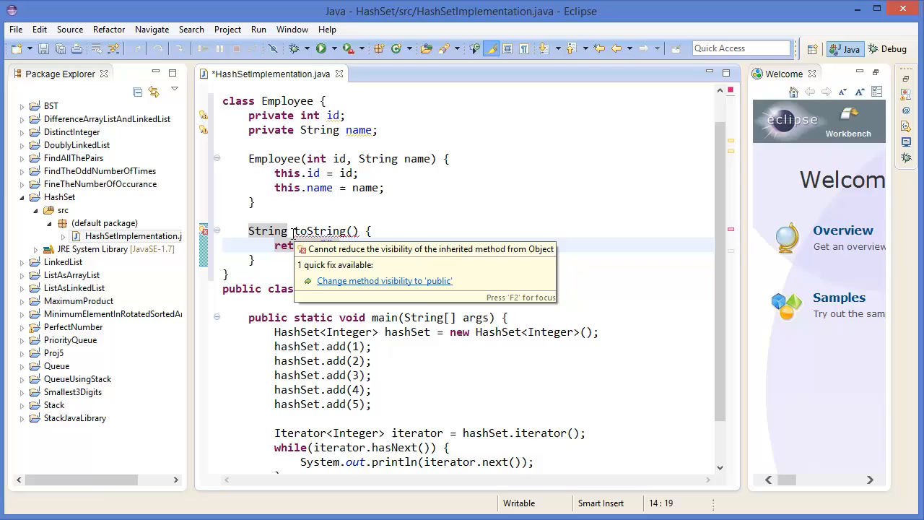
Make toString public and have it return "Id: " + id + ", Name: " + name
click(384, 280)
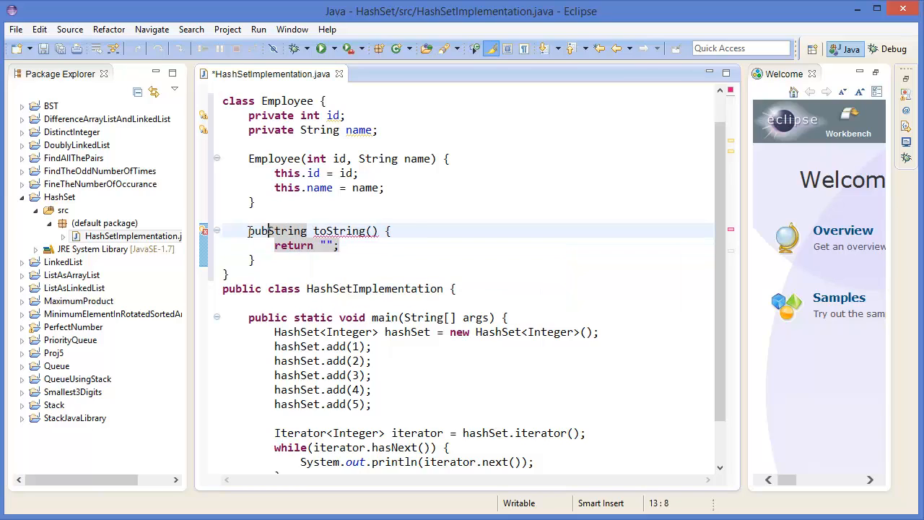
click(316, 246)
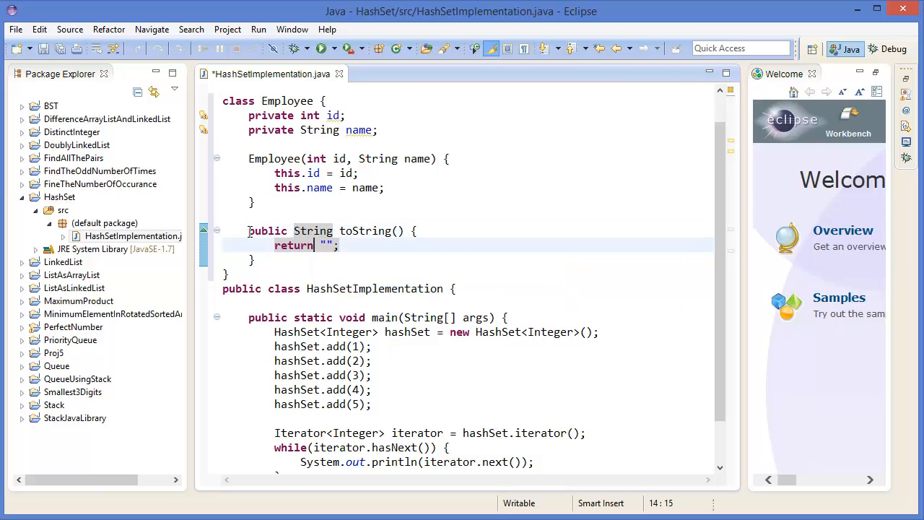
text(I)
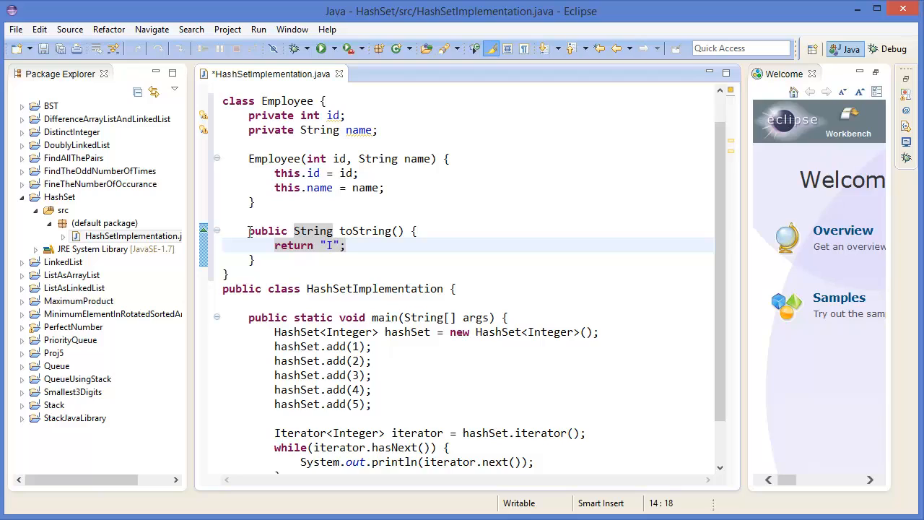
text(d:)
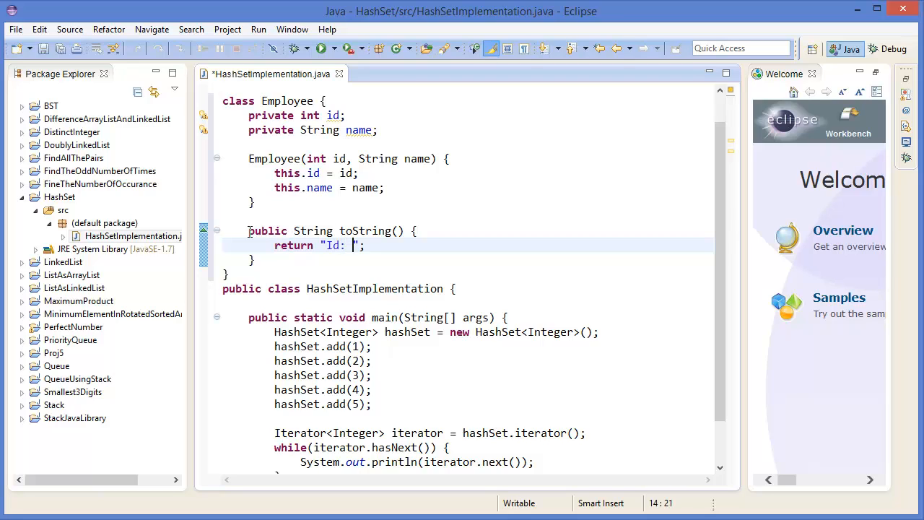
text(+ id)
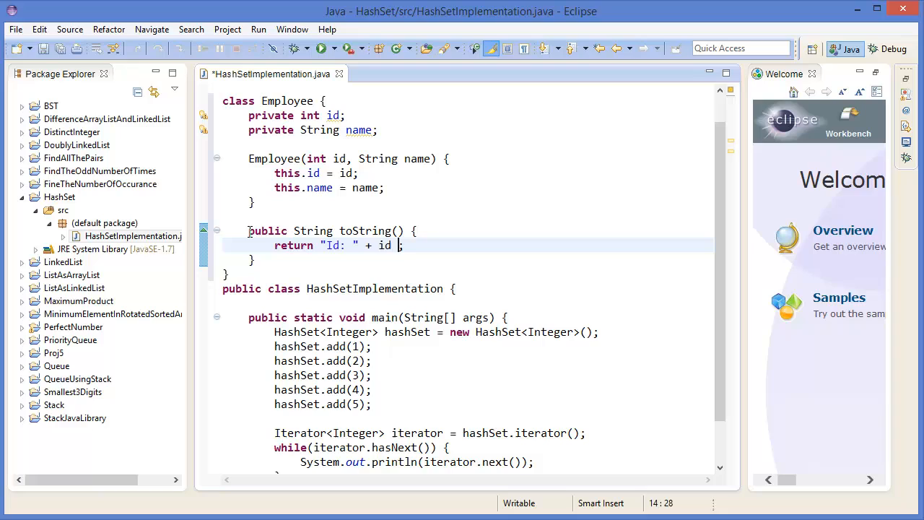
text(+ "")
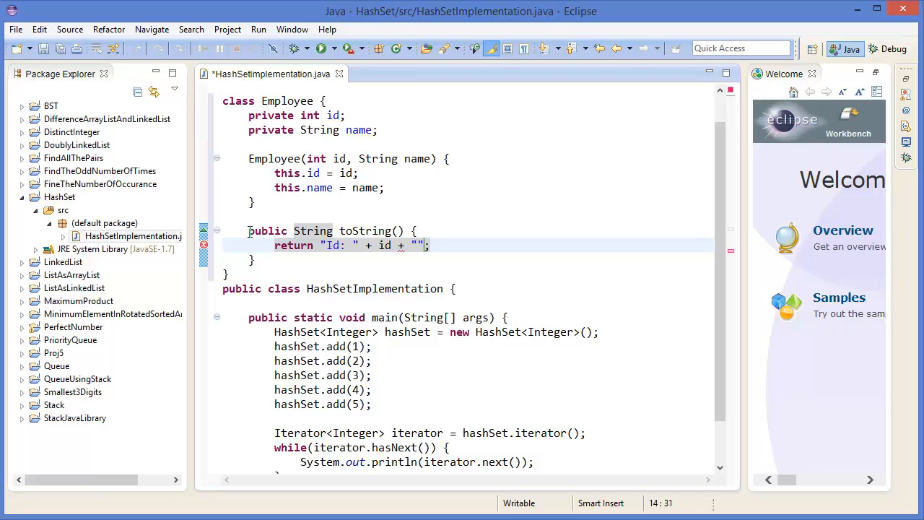
text(, Name:)
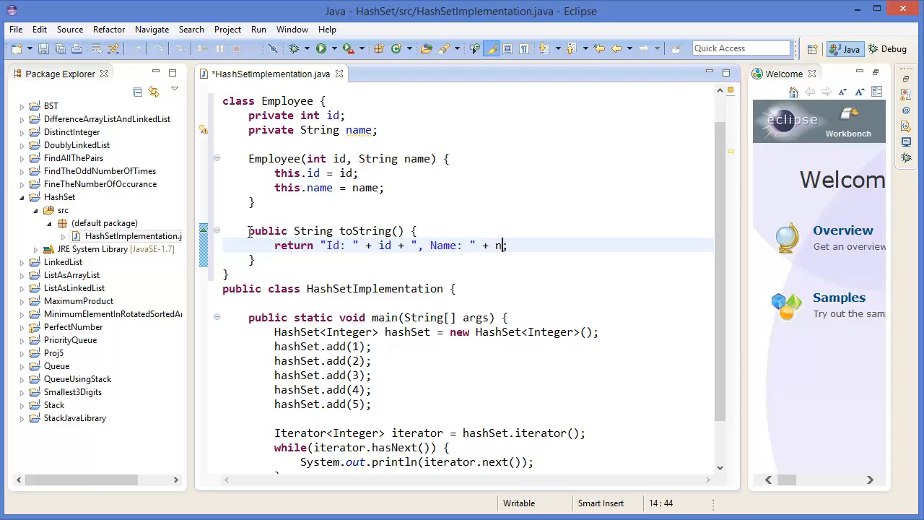
text(ame;;)
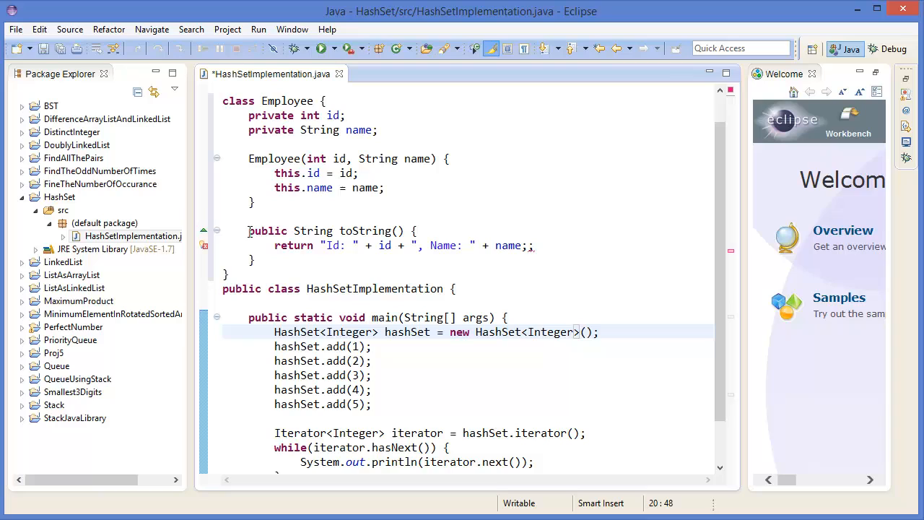
Change both Integer types in the set declaration to Employee and rename hashSet to emp
double_click(349, 331)
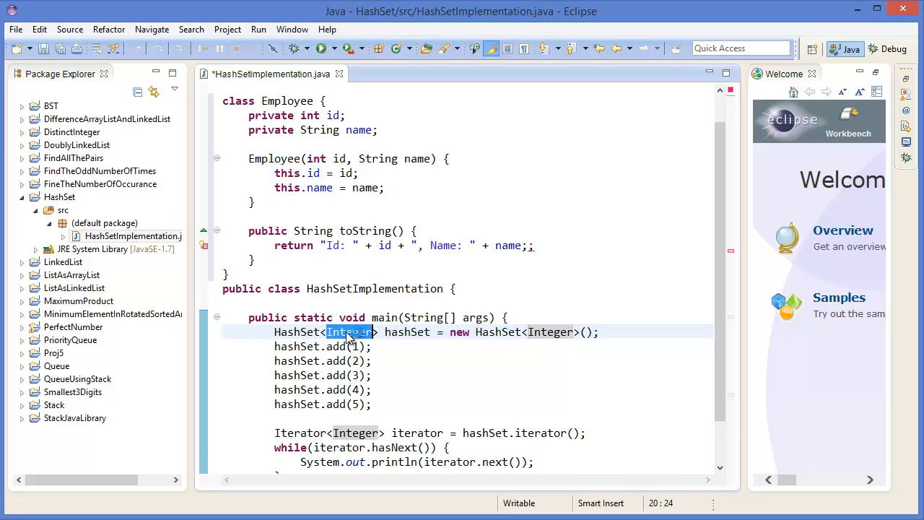
text(Employ)
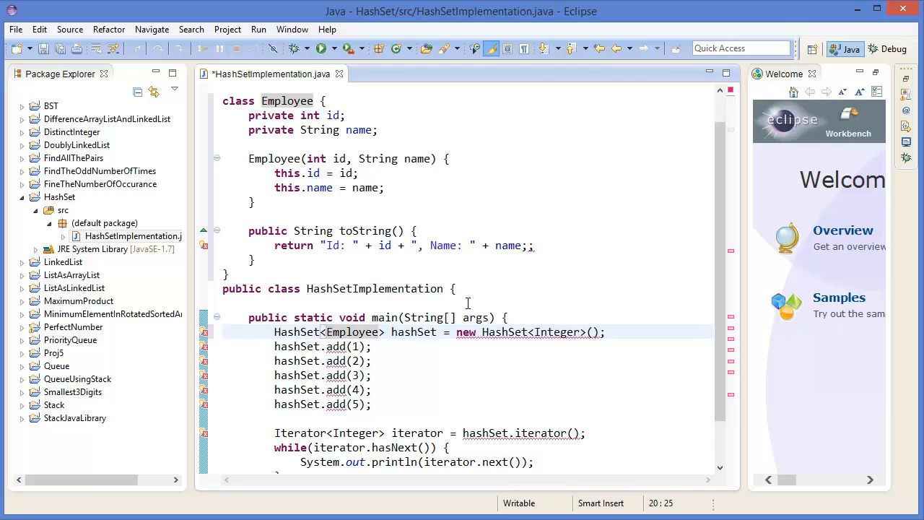
double_click(556, 331)
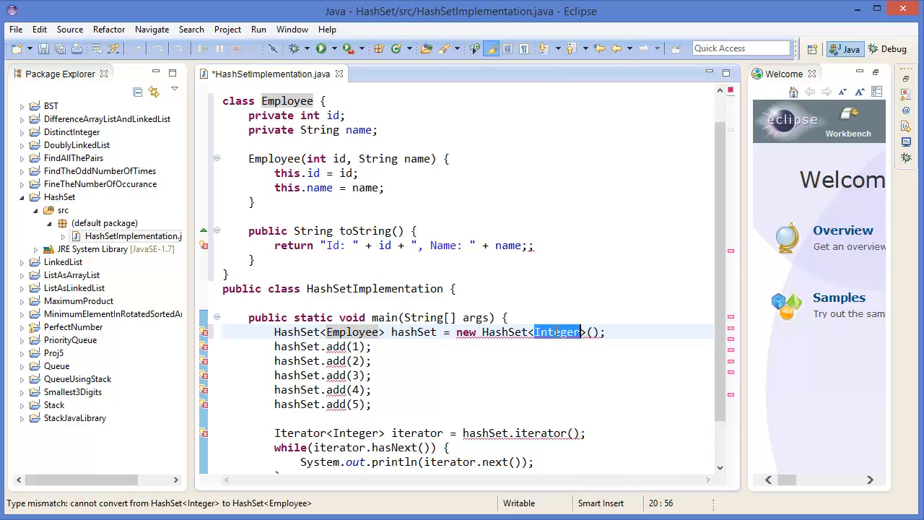
text(Employee)
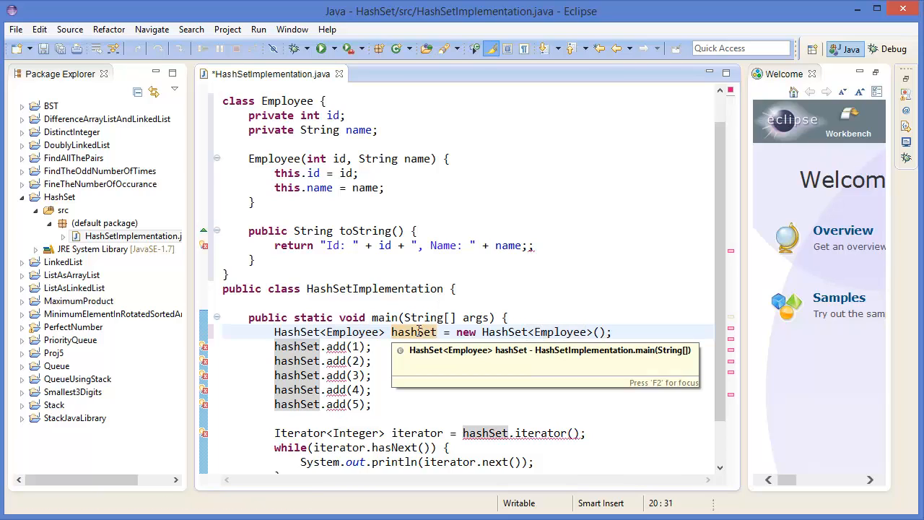
double_click(414, 331)
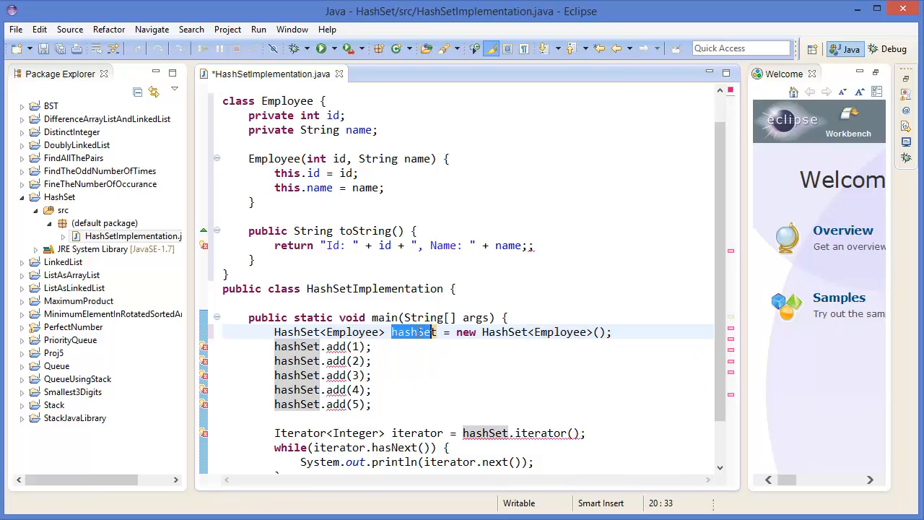
text(emp)
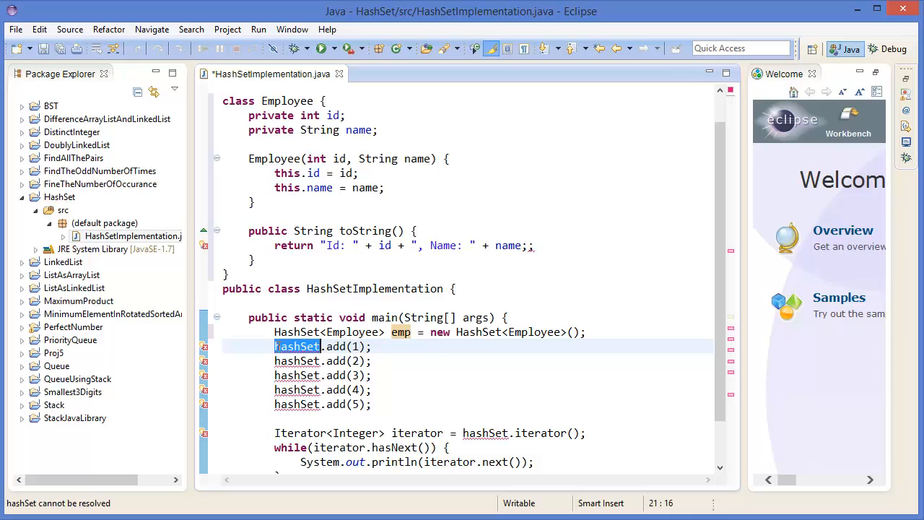
Delete the five integer hashSet.add lines and take the iterator from emp instead
drag(274, 346, 274, 418)
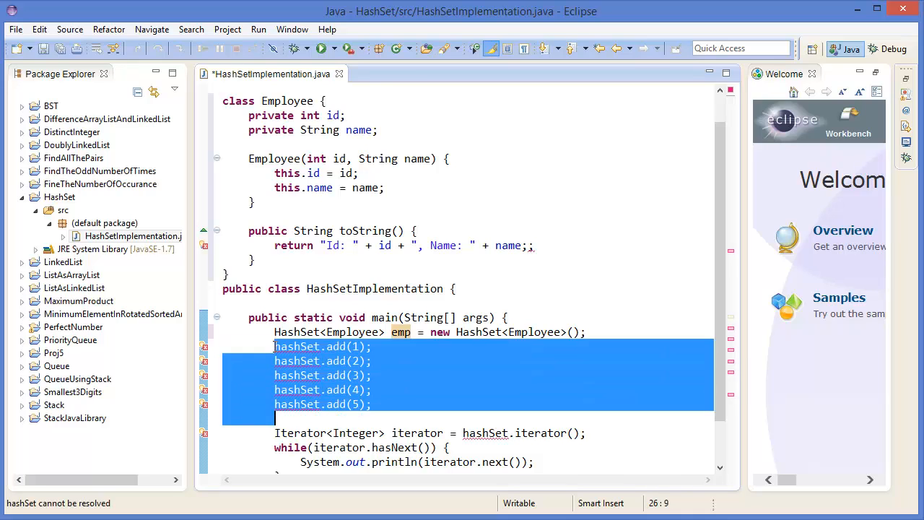
key(Delete)
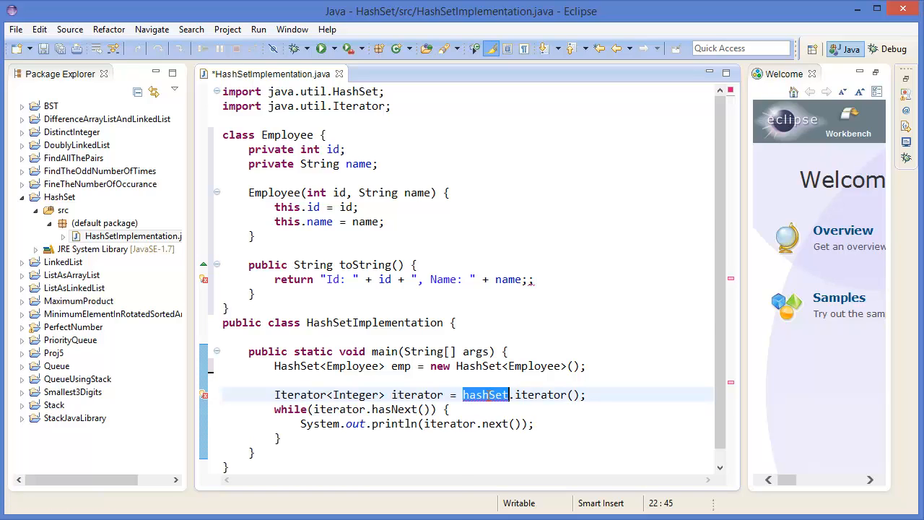
text(emp)
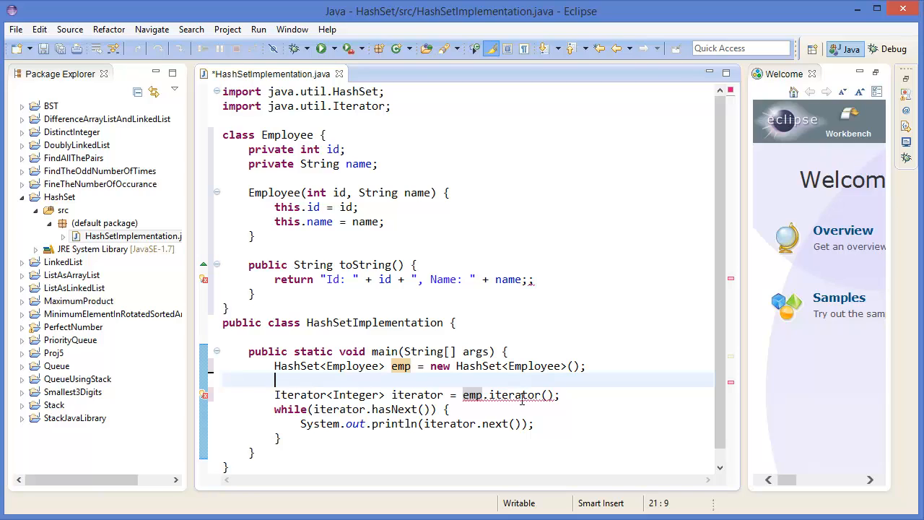
mouse_move(505, 394)
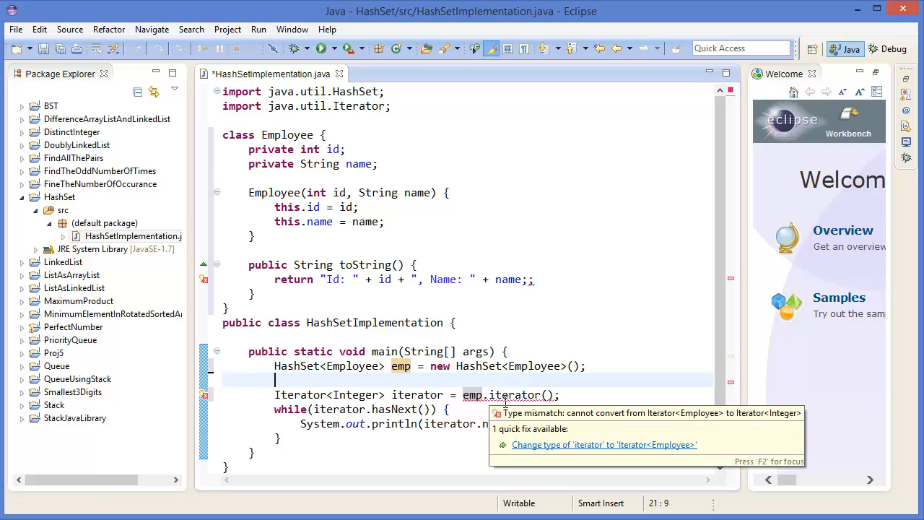
Change the iterator to Iterator<Employee> and remove the doubled semicolon after name in toString
double_click(354, 395)
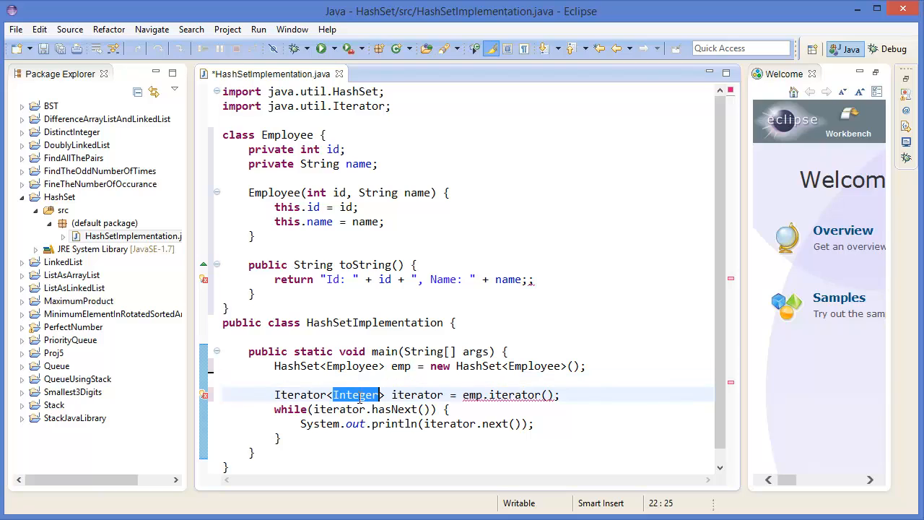
text(Employee)
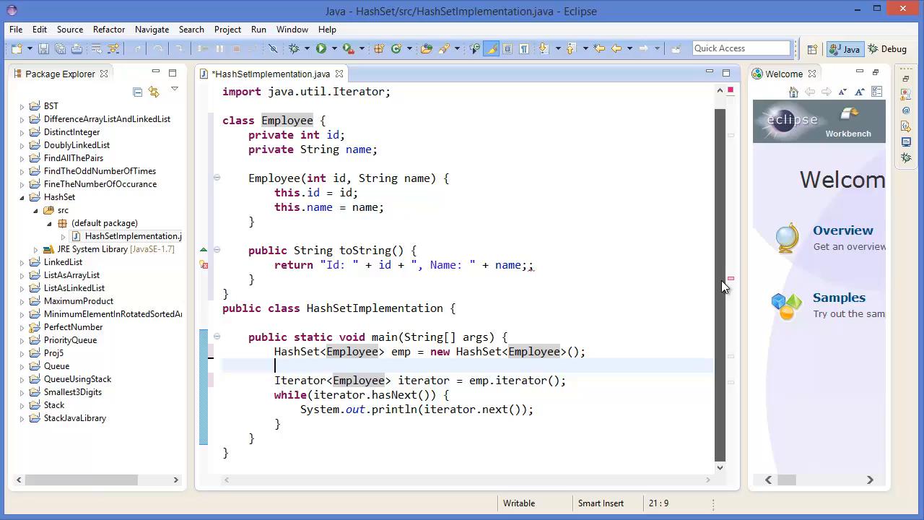
click(533, 265)
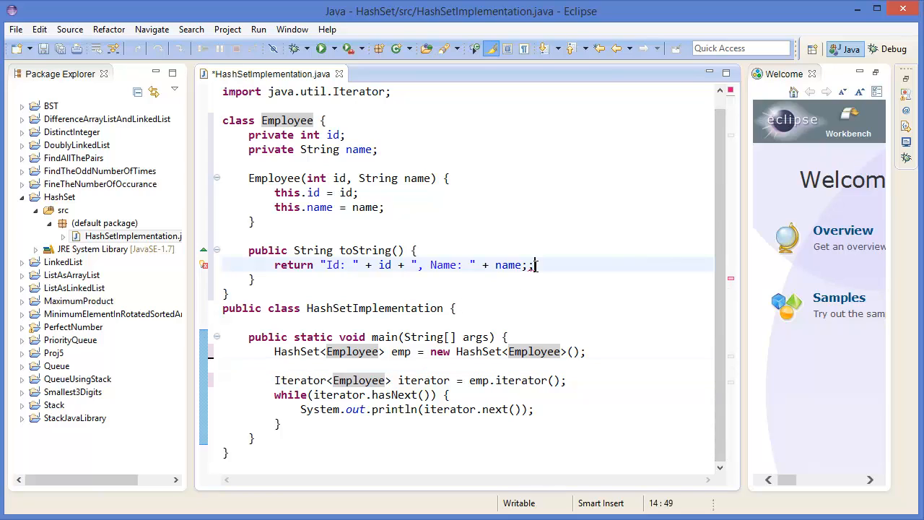
key(BackSpace)
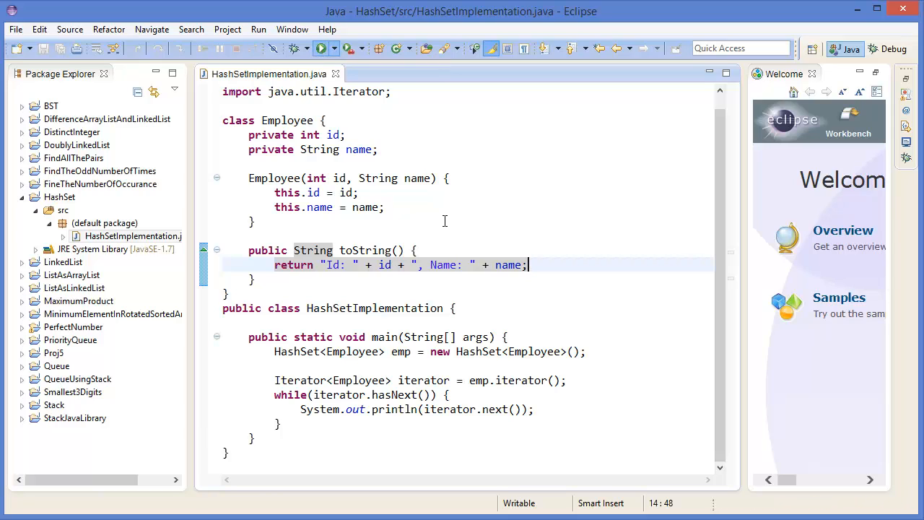
mouse_move(522, 332)
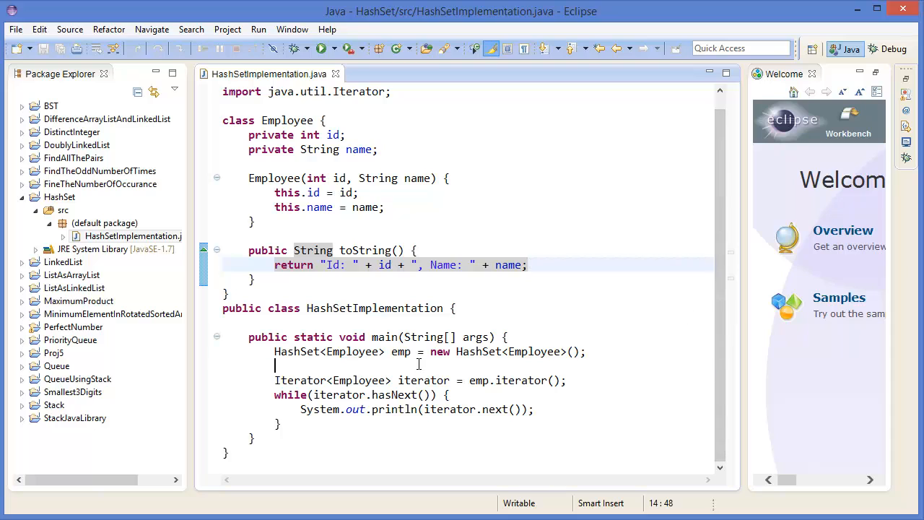
Add employees 1 Smith and 2 Chris to emp with emp.add(new Employee(...))
text(emp)
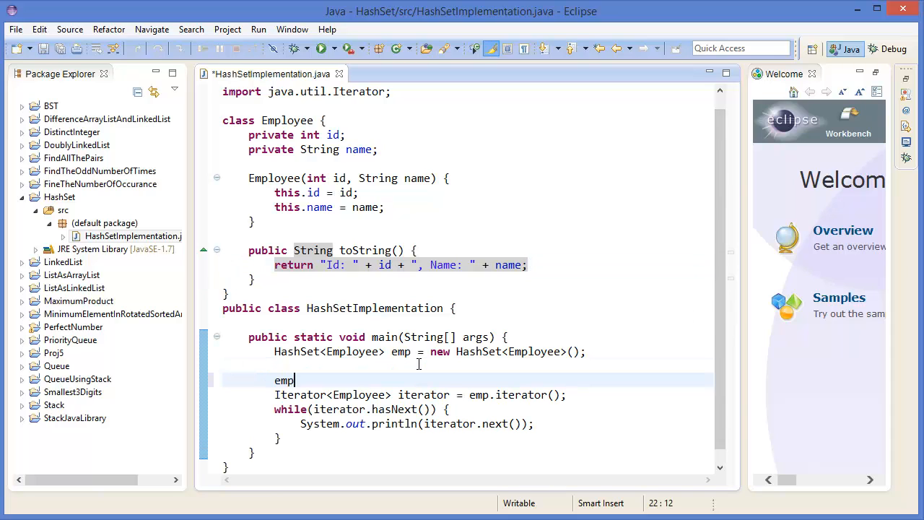
text(.add(arg0)
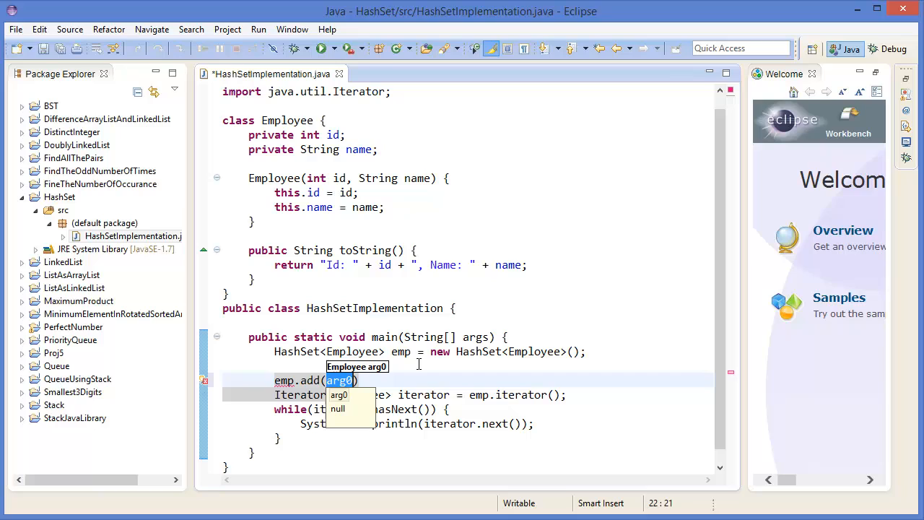
text(new Employee()
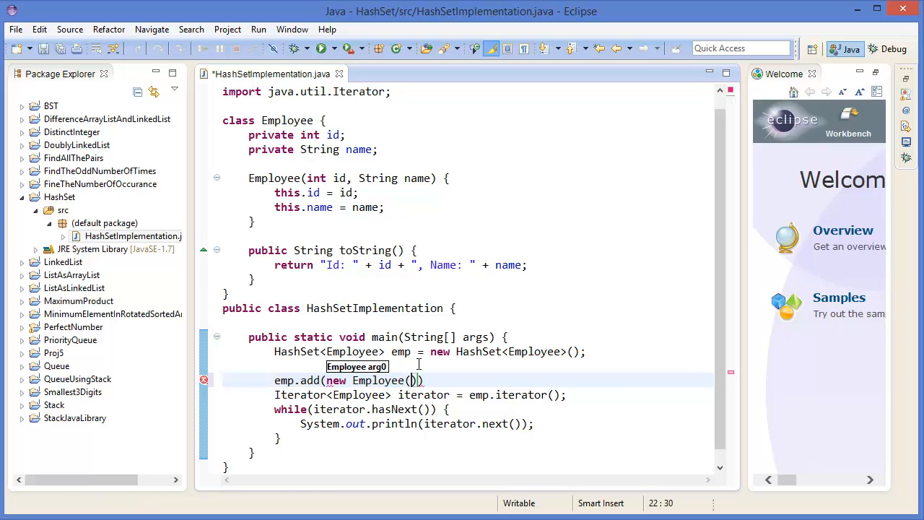
text(1, ")
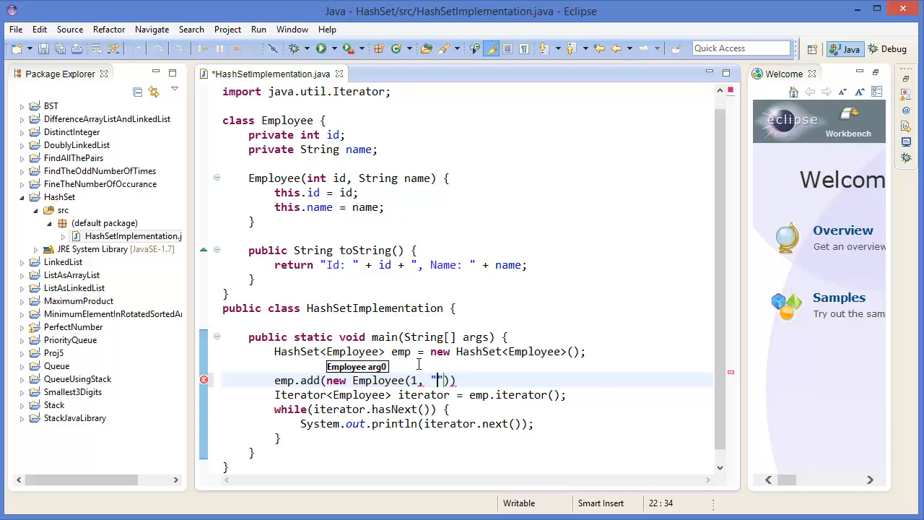
text(mt)
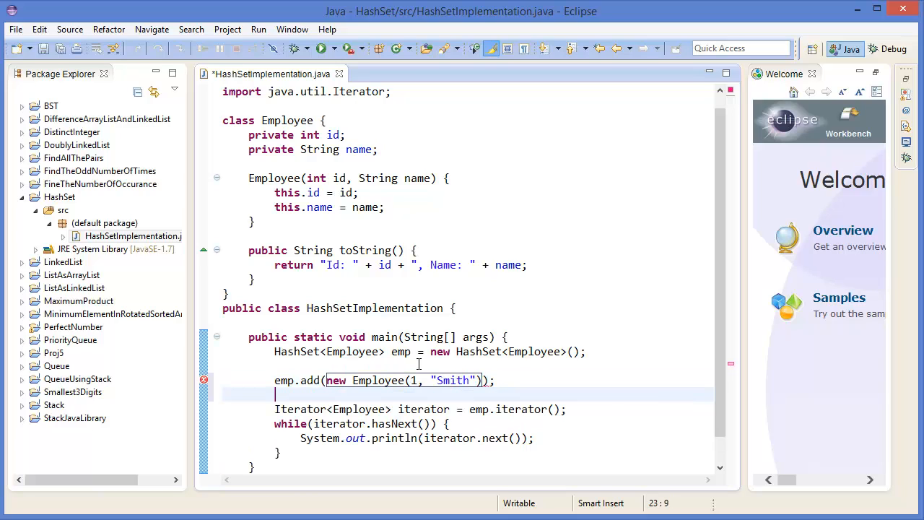
text(emp.add(arg0)
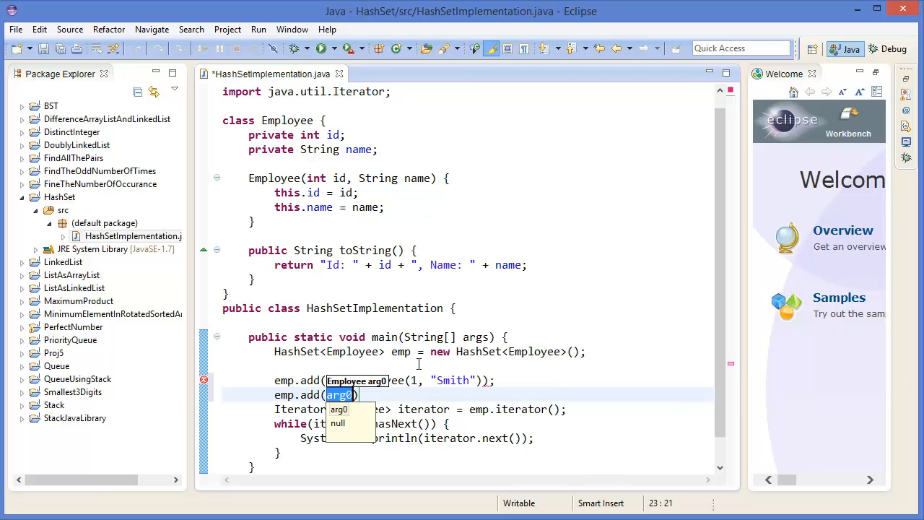
text(2, ")
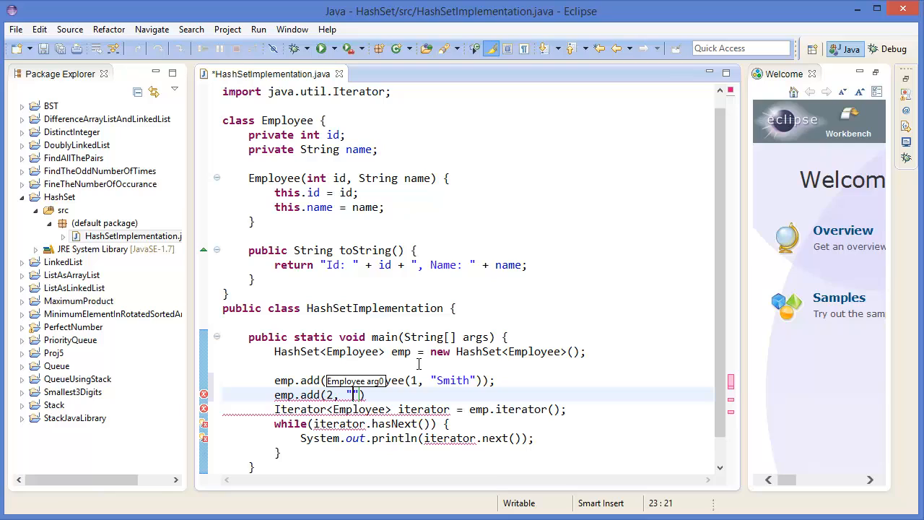
text(Chris)
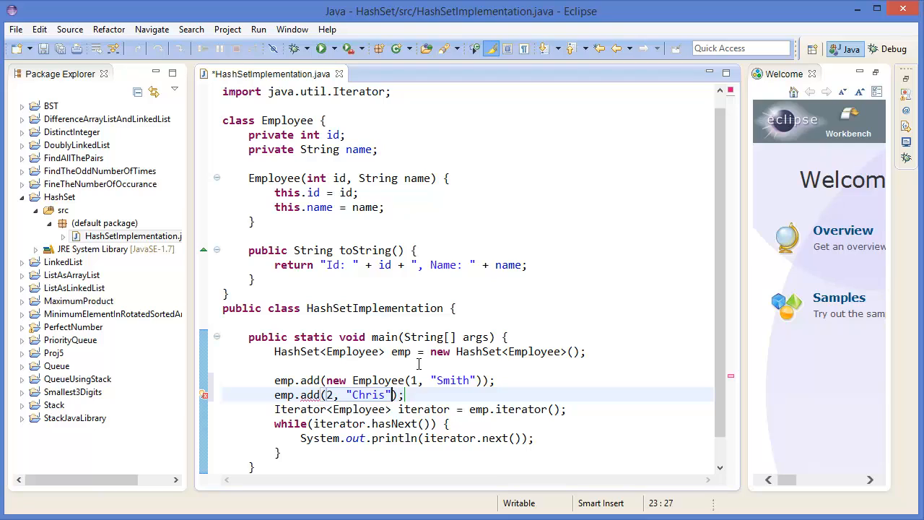
text(new)
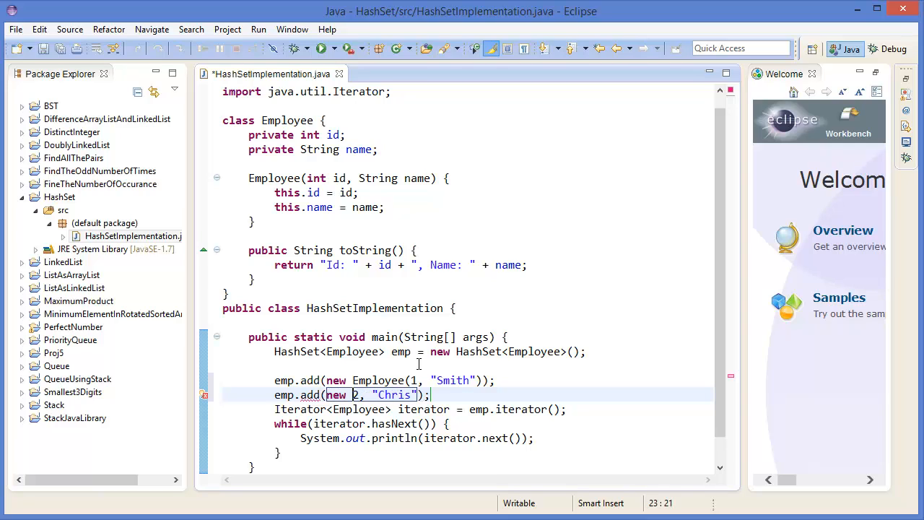
text(Employee()
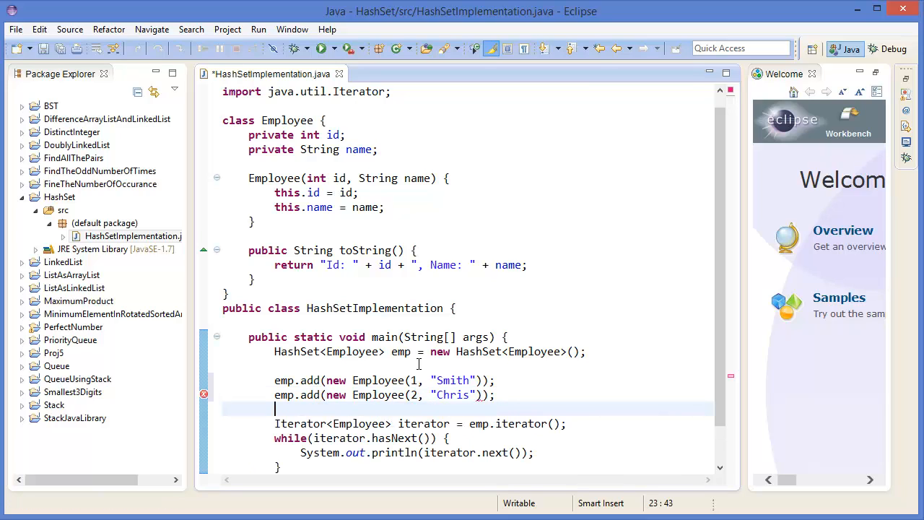
Add employees 3 Mike and 4 Ripon to emp the same way
text(emp.add(new Employee)
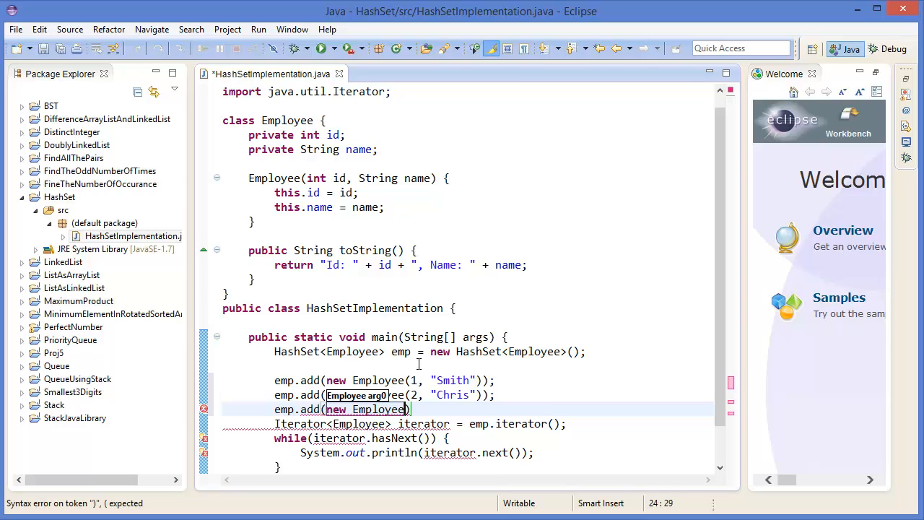
text((3,)
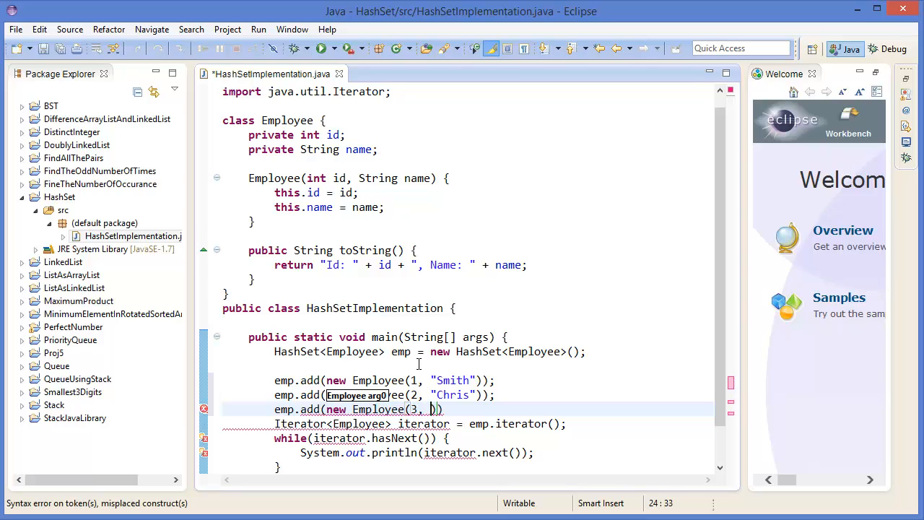
text("")
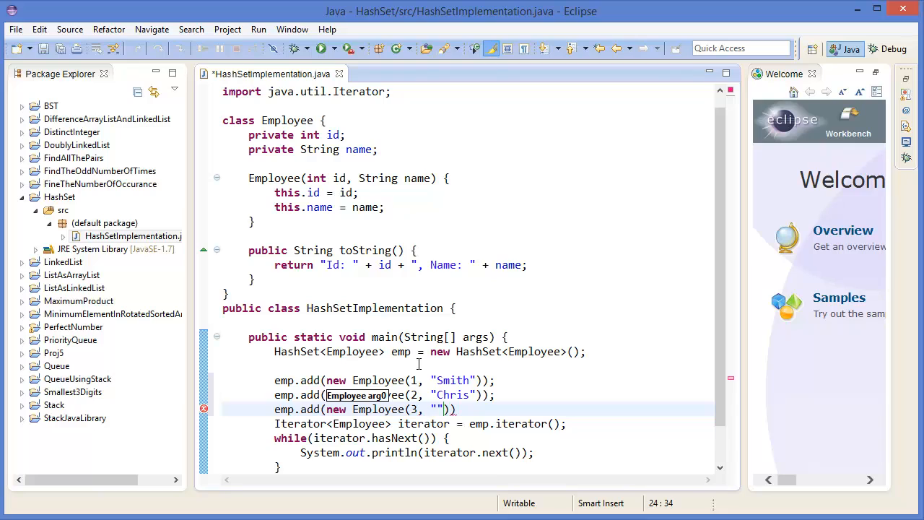
text(Mike)
text(emp.add(new E)
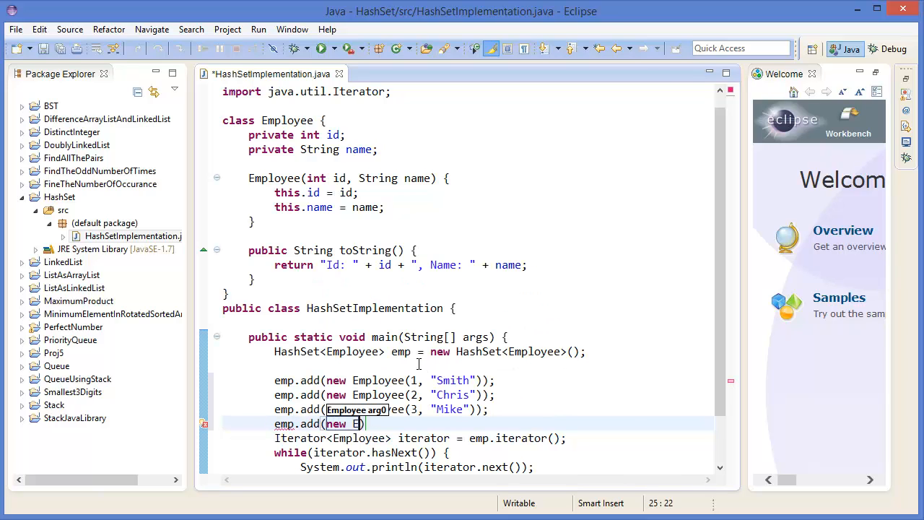
text(mployee)
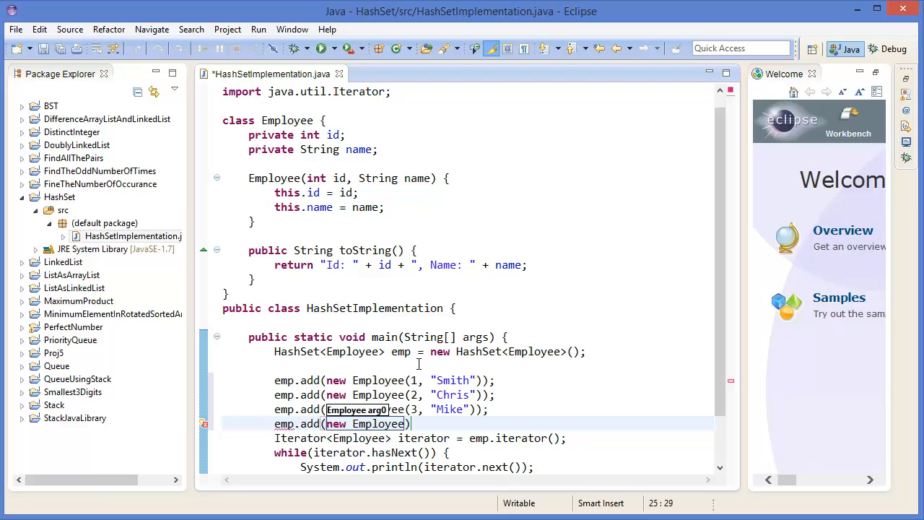
text(4, ")
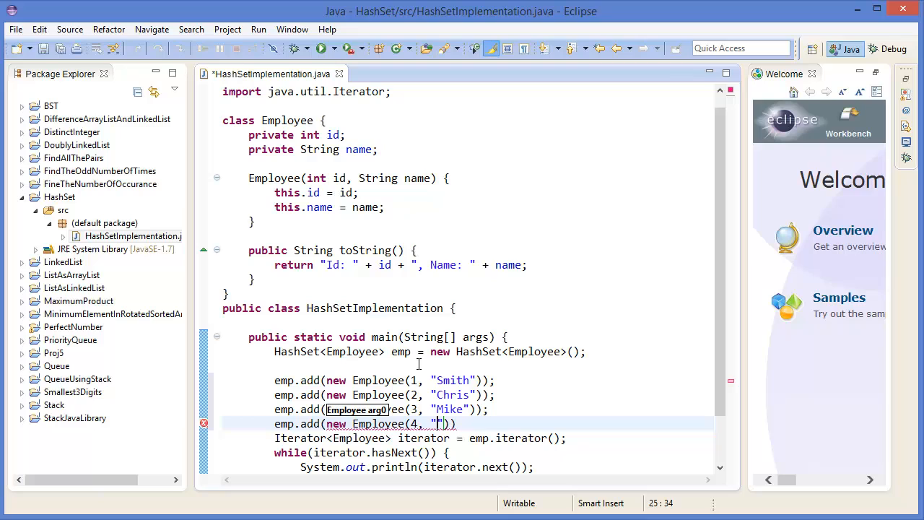
text(Ripon)
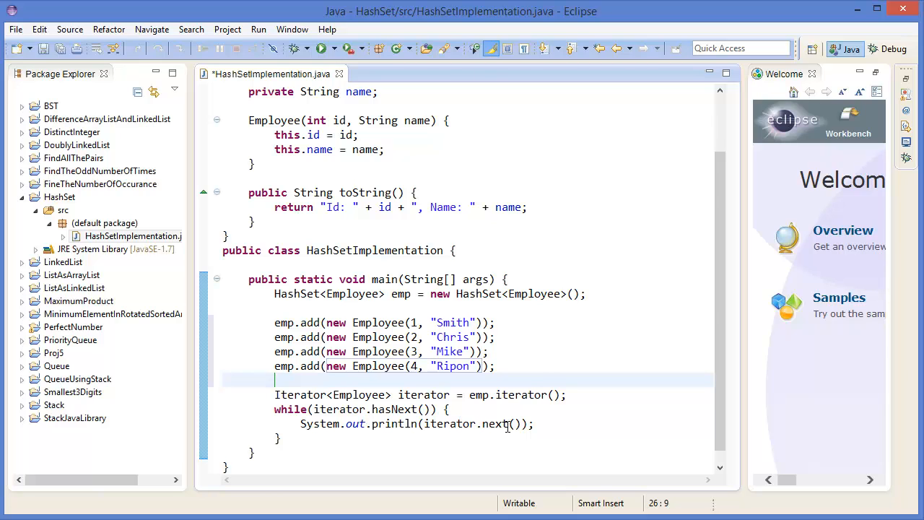
Save HashSetImplementation and run it as a Java application from the toolbar
click(325, 48)
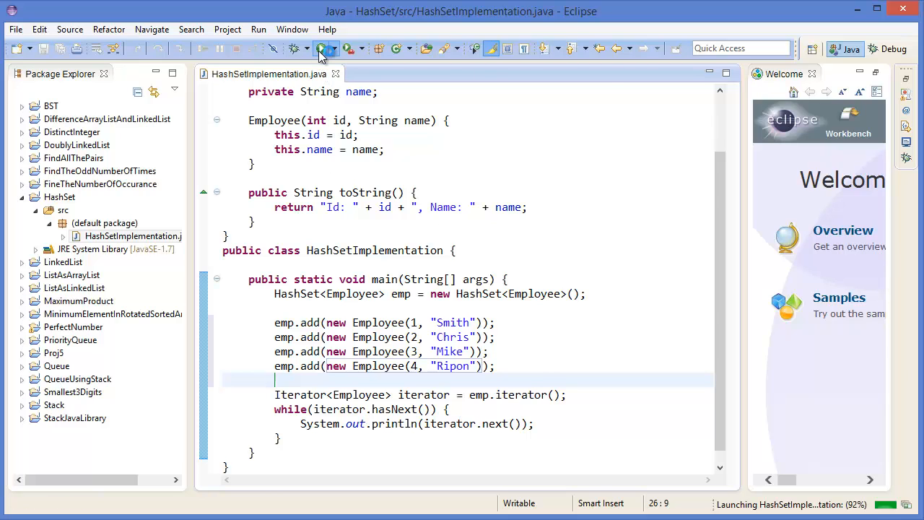
click(321, 48)
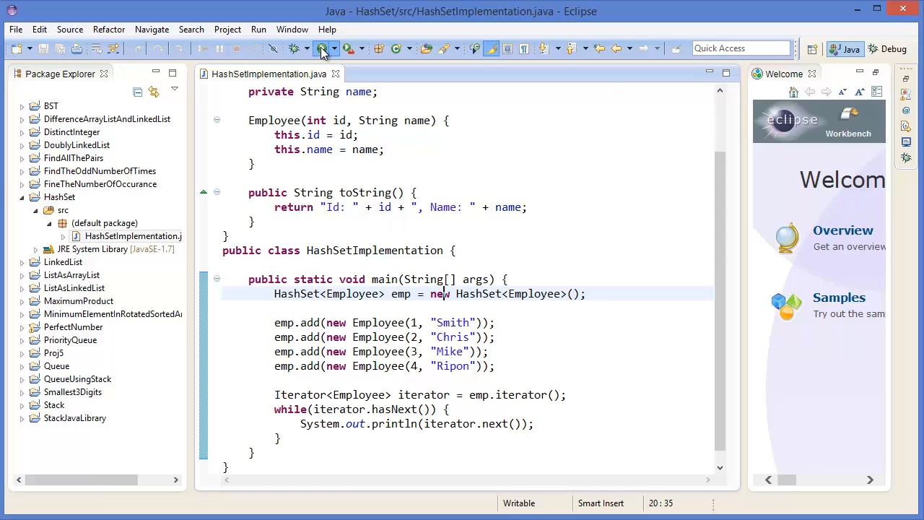
View the console output, rerun the program several times to compare employee order, then hide the console
click(318, 48)
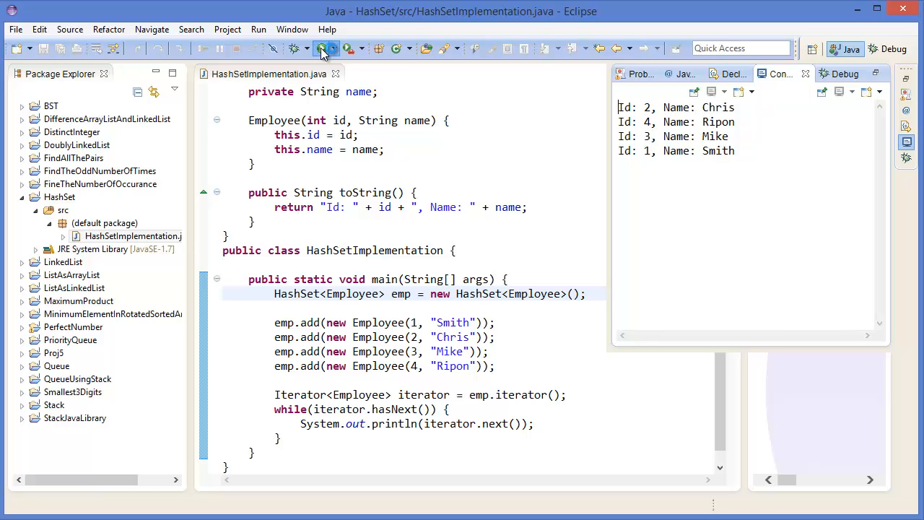
click(321, 48)
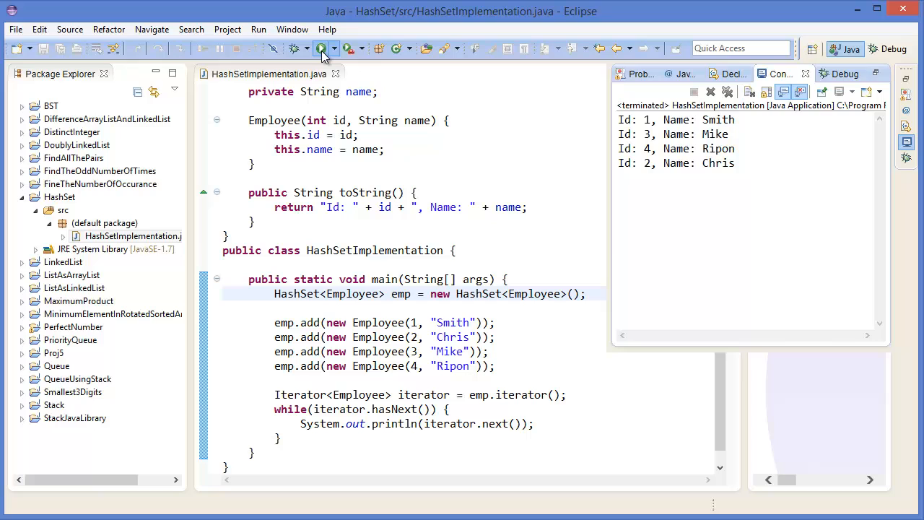
click(321, 48)
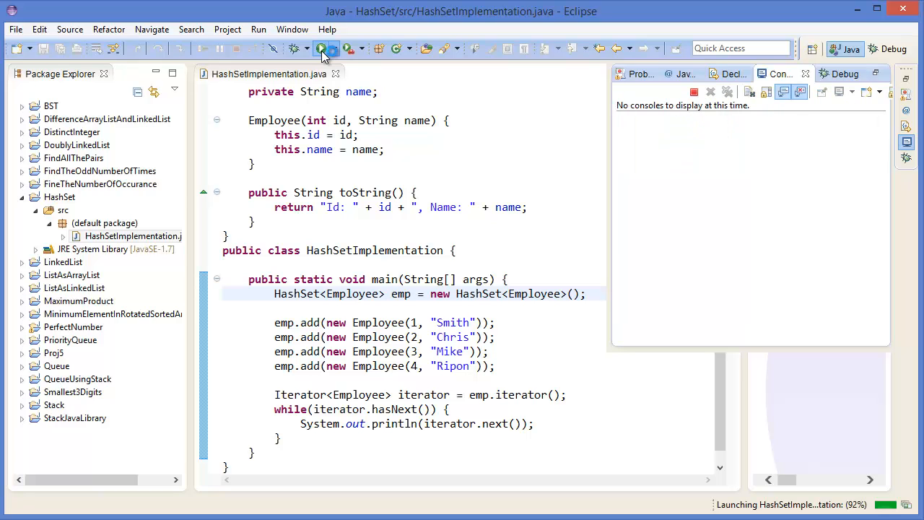
click(321, 48)
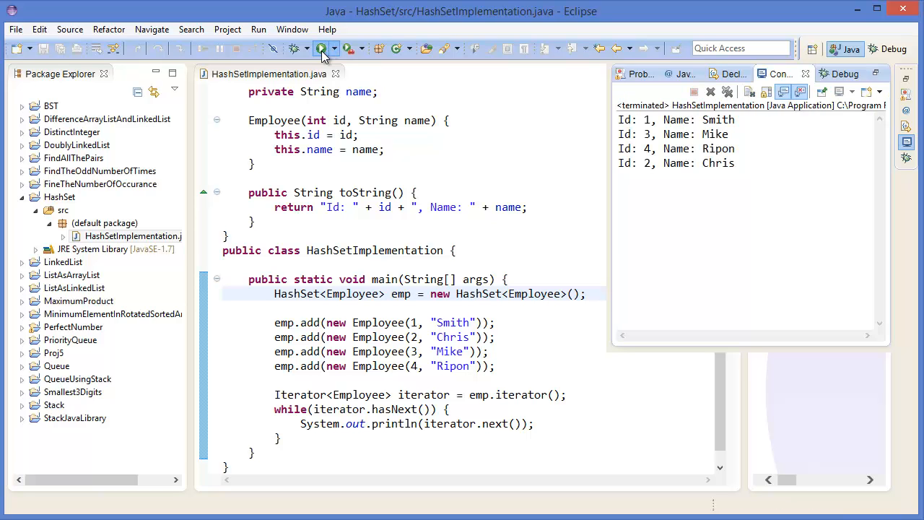
click(321, 49)
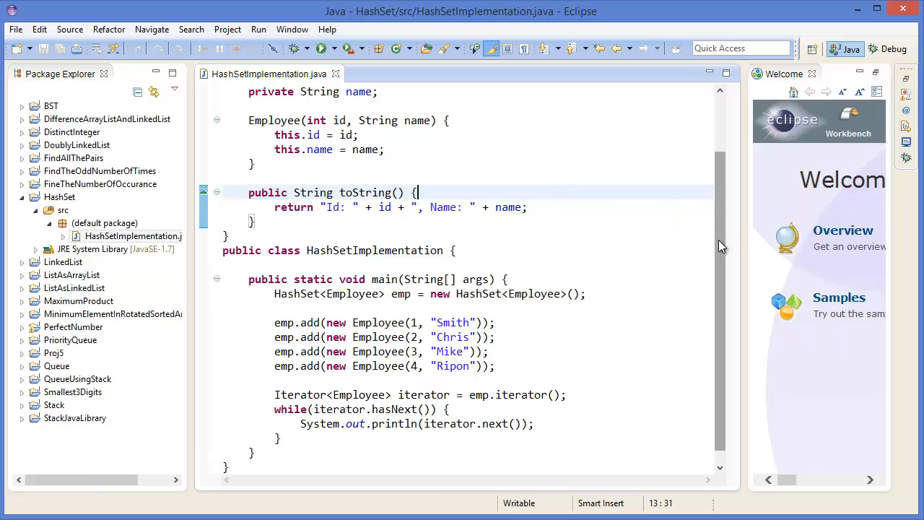
scroll(down, 3)
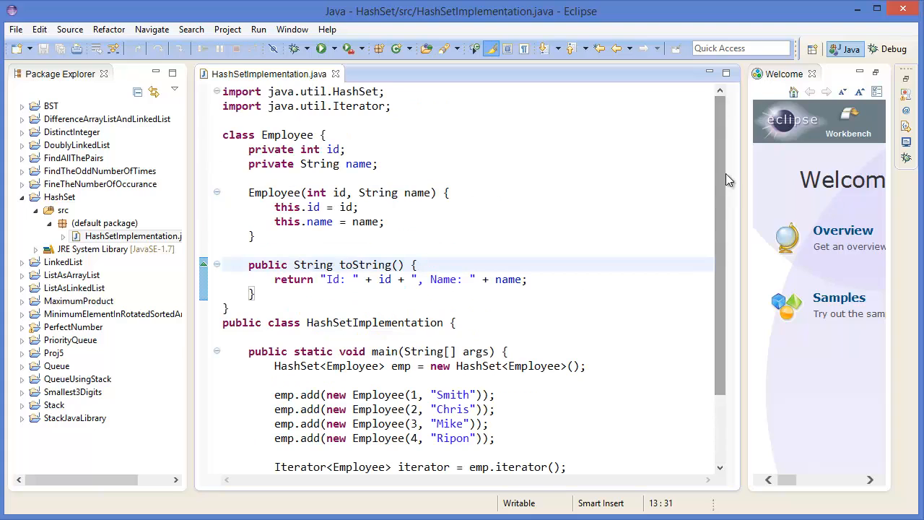
scroll(down, 3)
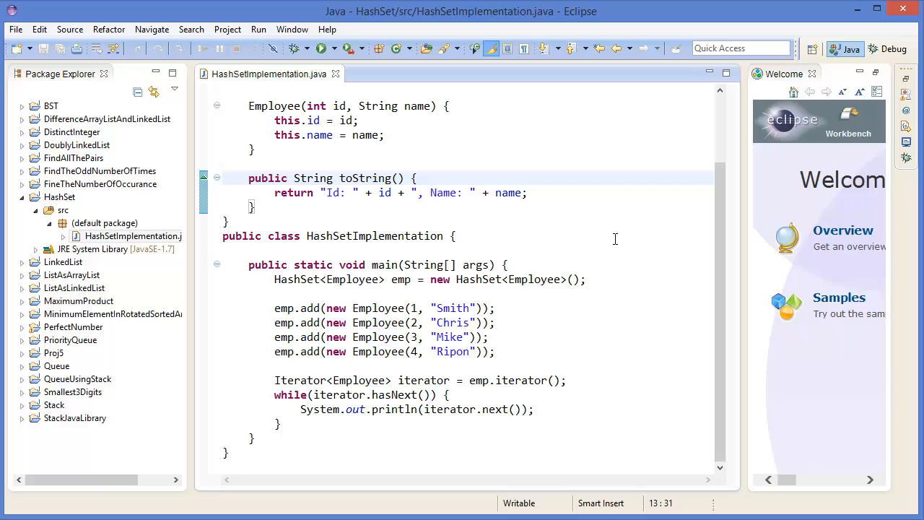
mouse_move(506, 243)
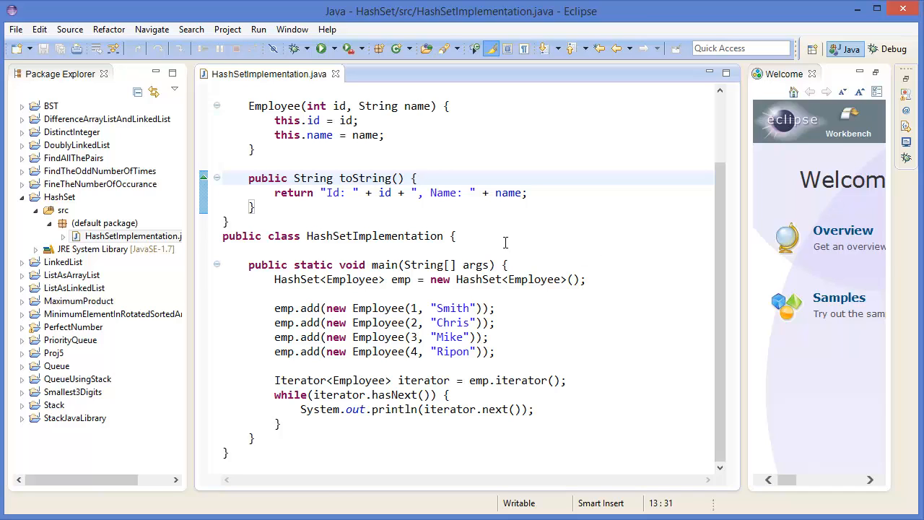